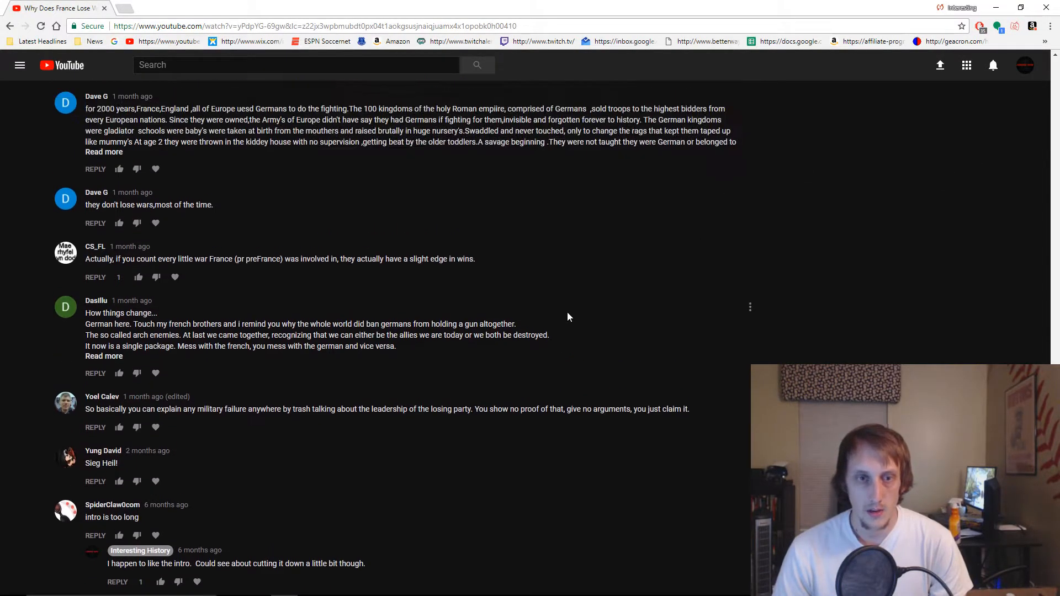
- Scroll through the comments under the 'Why Does France Lose Wars?' video
{"action": "scroll", "scroll_direction": "down", "scroll_amount": 3}
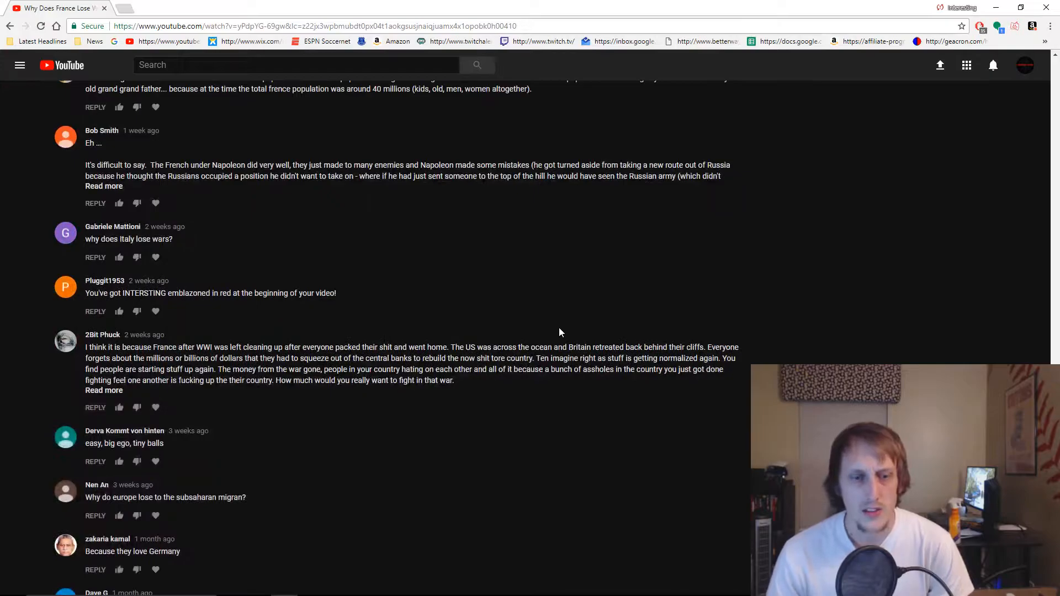
{"action": "scroll", "scroll_direction": "up", "scroll_amount": 3}
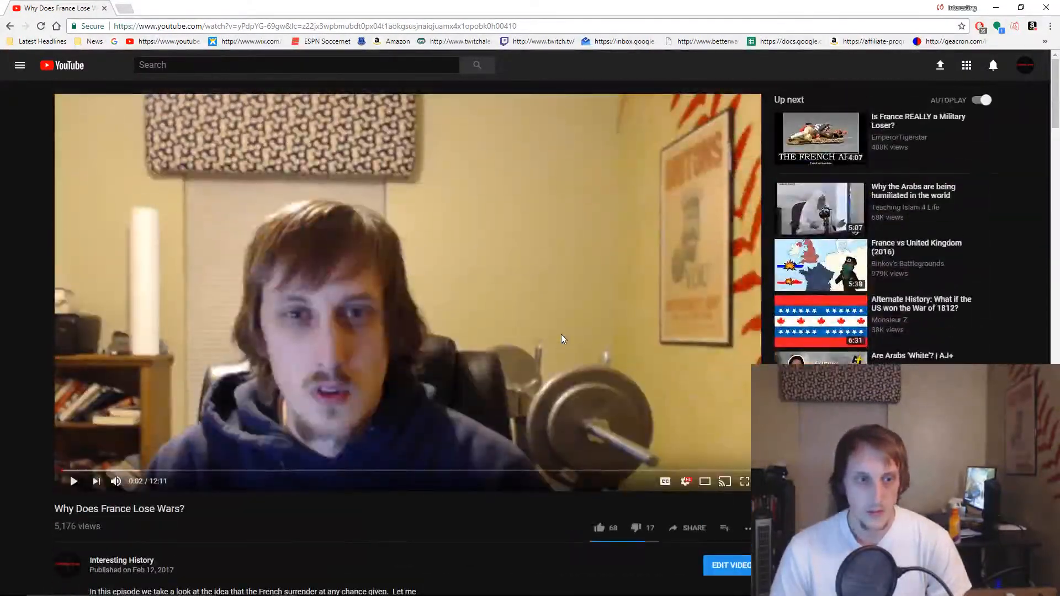
{"action": "scroll", "scroll_direction": "down", "scroll_amount": 3}
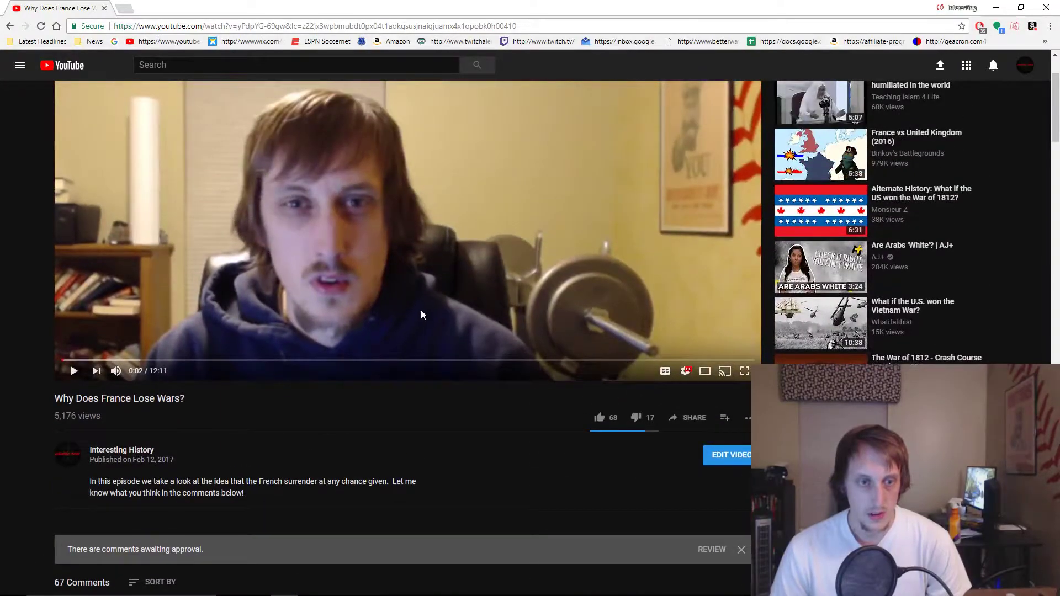
{"action": "scroll", "scroll_direction": "down", "scroll_amount": 3}
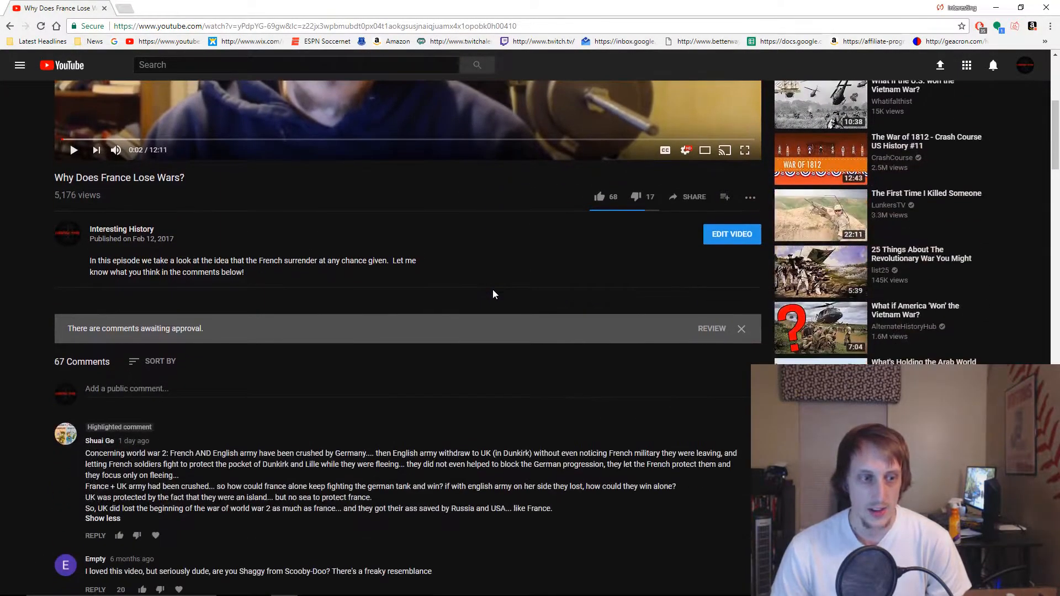
{"action": "mouse_move", "coordinate": [400, 367]}
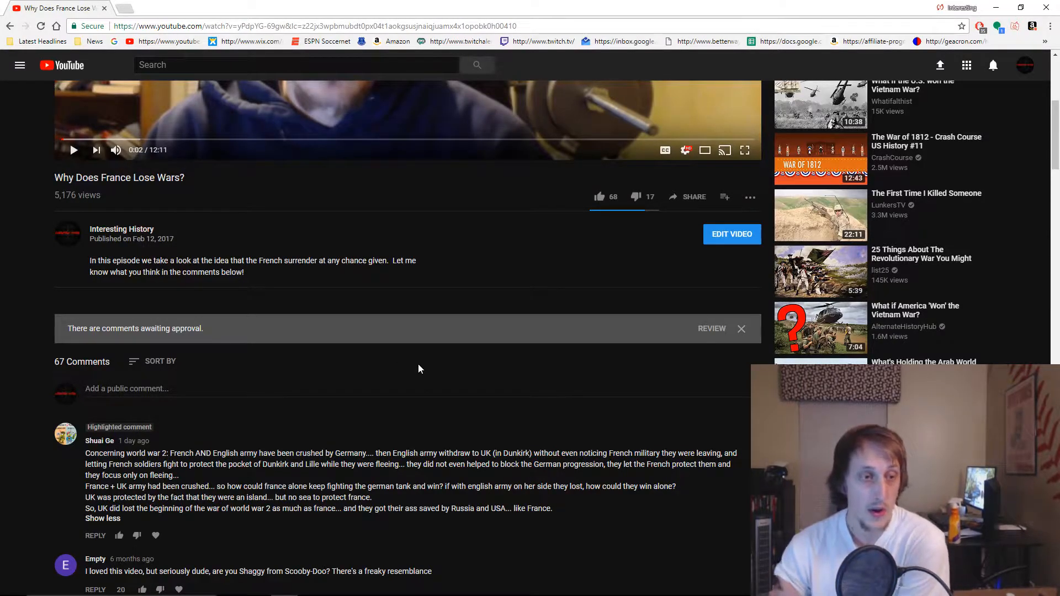
{"action": "mouse_move", "coordinate": [257, 232]}
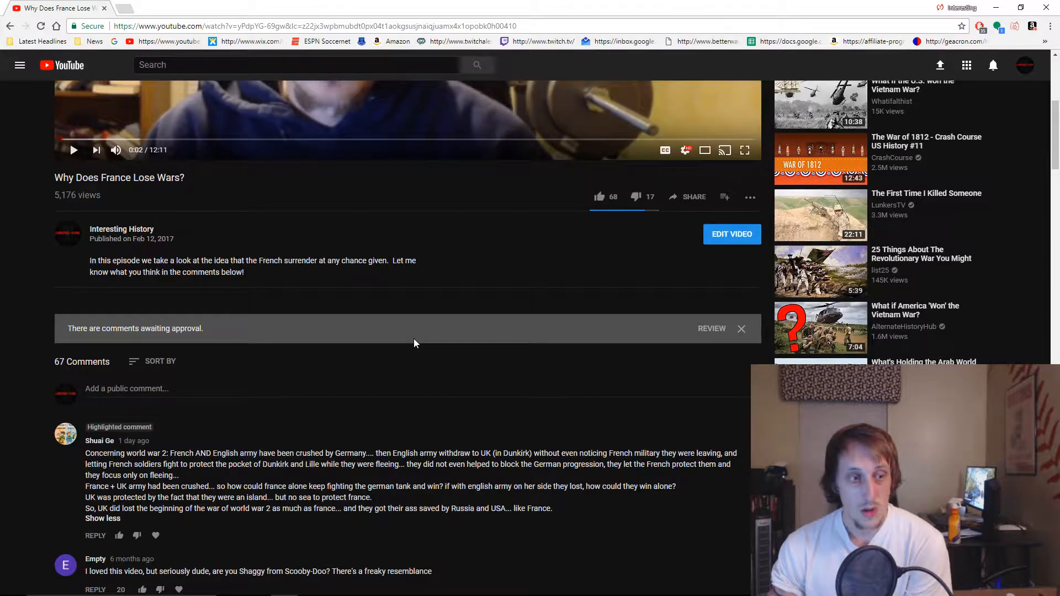
{"action": "scroll", "scroll_direction": "down", "scroll_amount": 3}
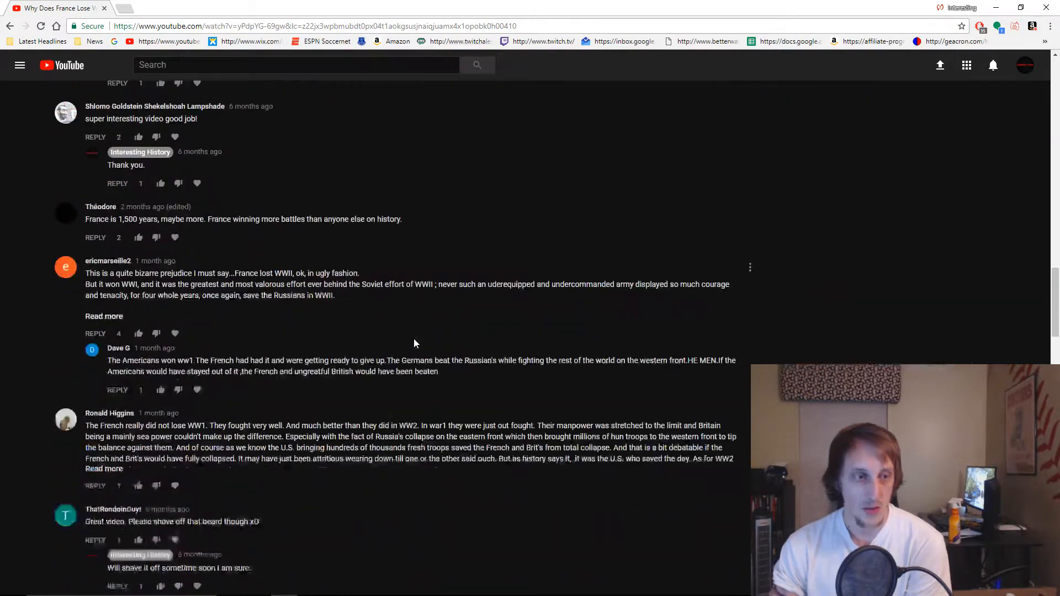
{"action": "scroll", "scroll_direction": "down", "scroll_amount": 3}
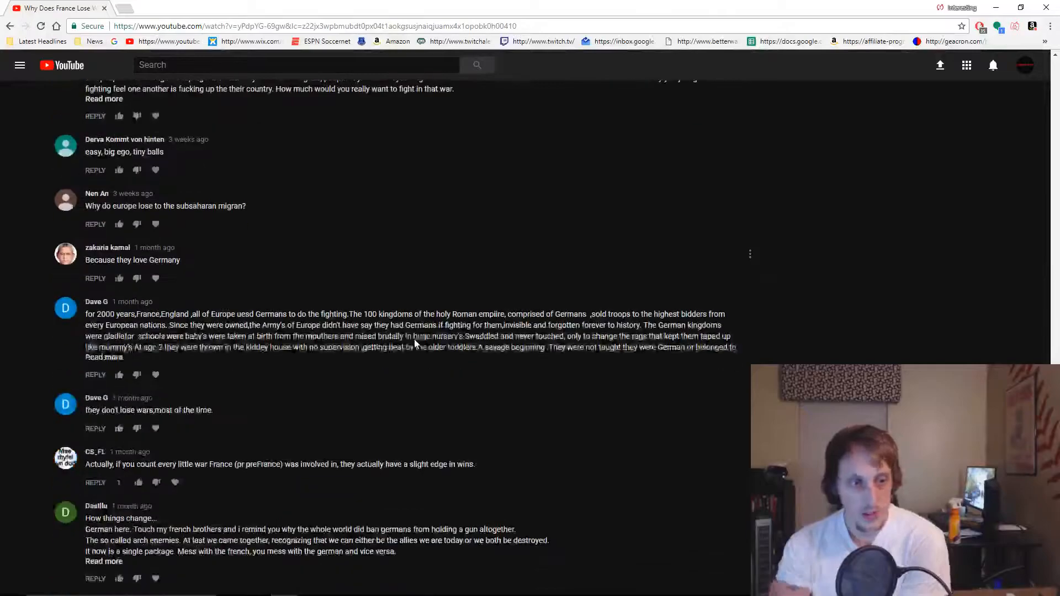
{"action": "scroll", "scroll_direction": "down", "scroll_amount": 3}
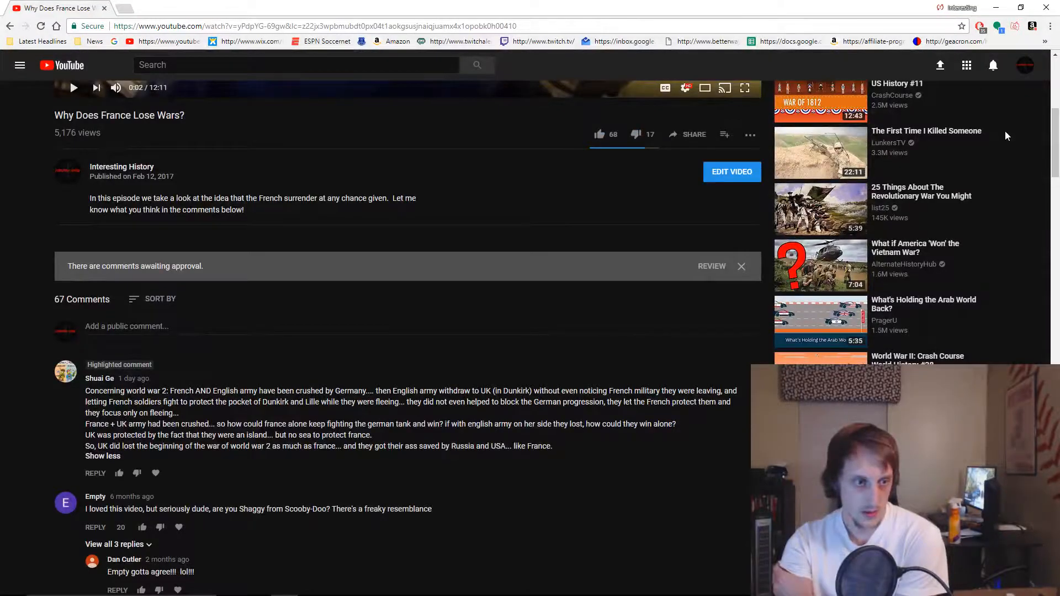
- Sort comments newest first and scroll down to older comments and channel replies
{"action": "left_click", "coordinate": [160, 299]}
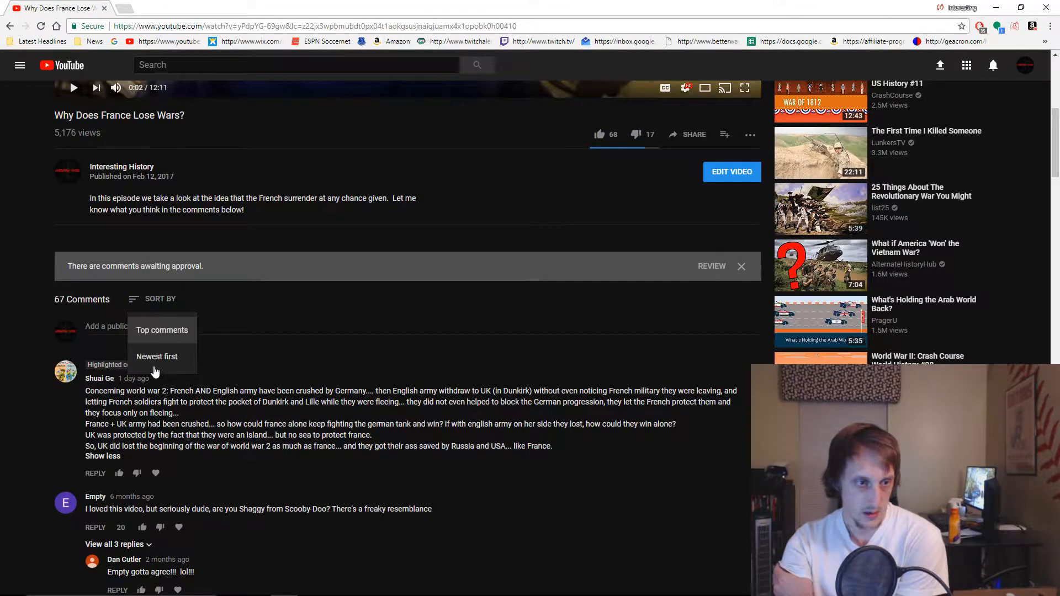
{"action": "scroll", "scroll_direction": "down", "scroll_amount": 3}
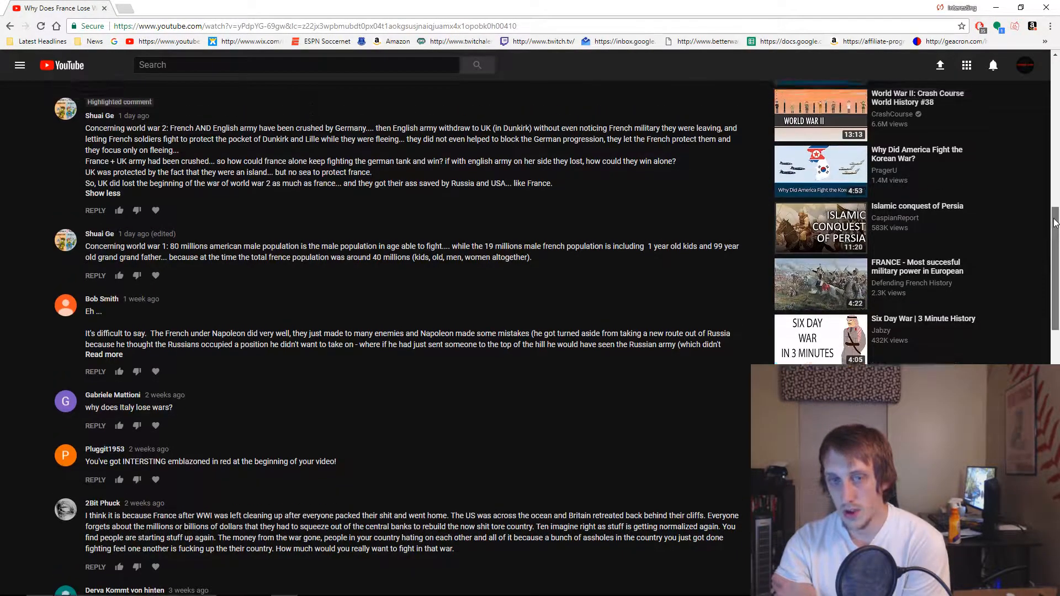
{"action": "scroll", "scroll_direction": "down", "scroll_amount": 3}
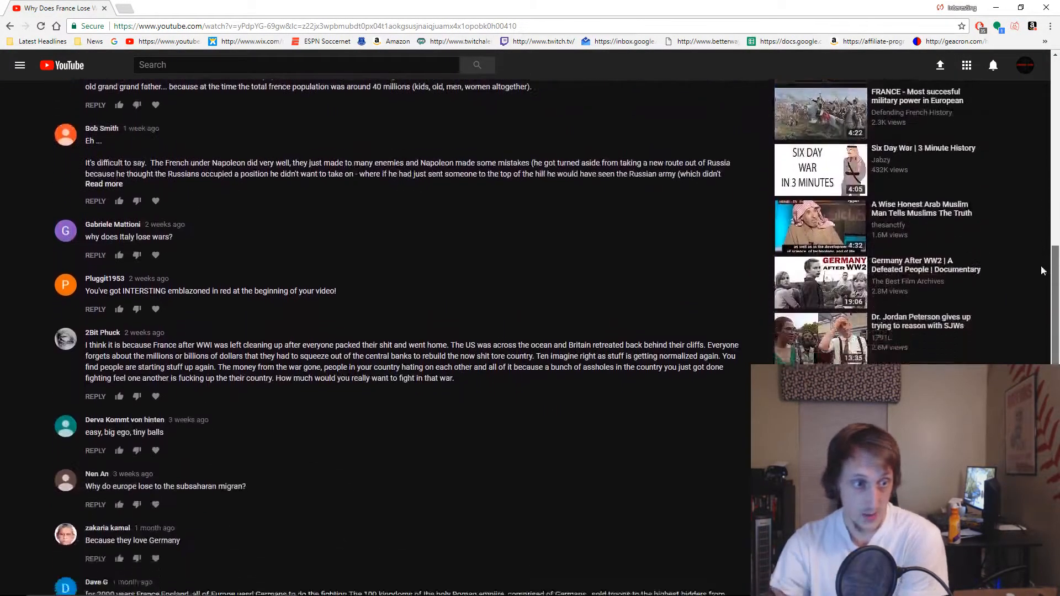
{"action": "scroll", "scroll_direction": "down", "scroll_amount": 3}
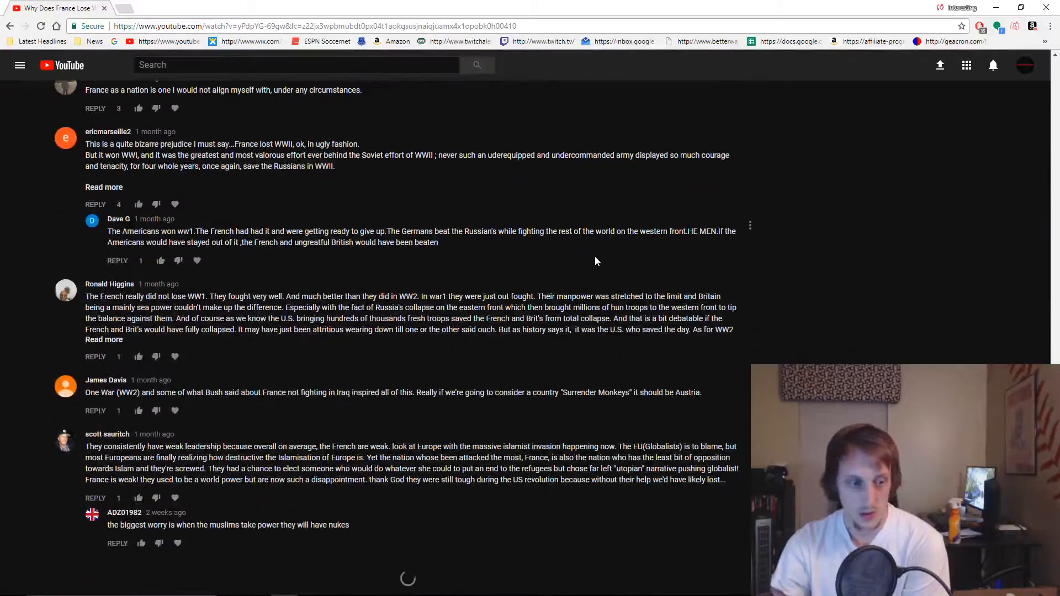
{"action": "scroll", "scroll_direction": "down", "scroll_amount": 3}
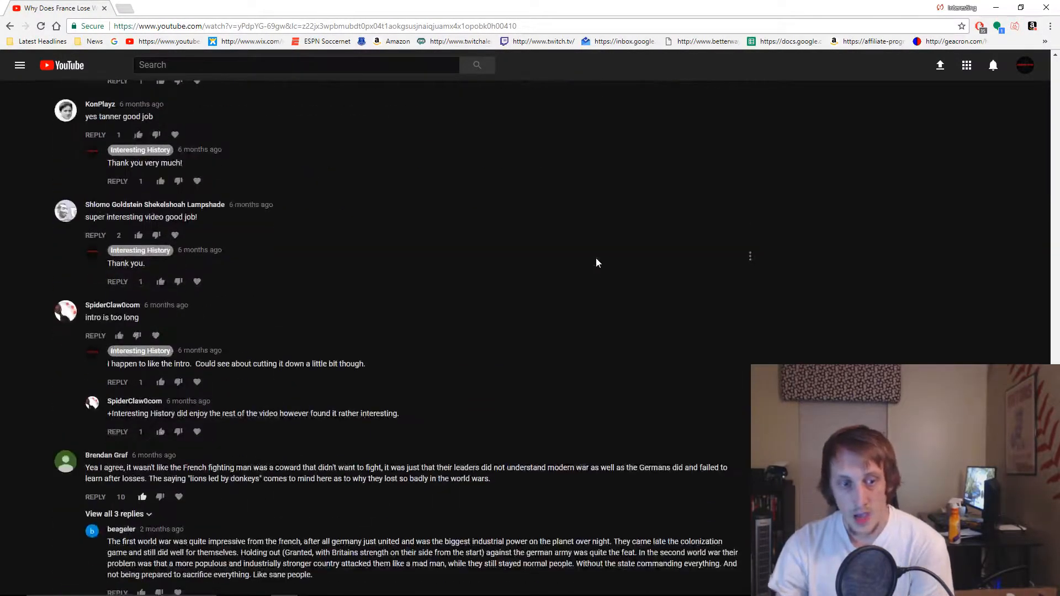
{"action": "scroll", "scroll_direction": "down", "scroll_amount": 3}
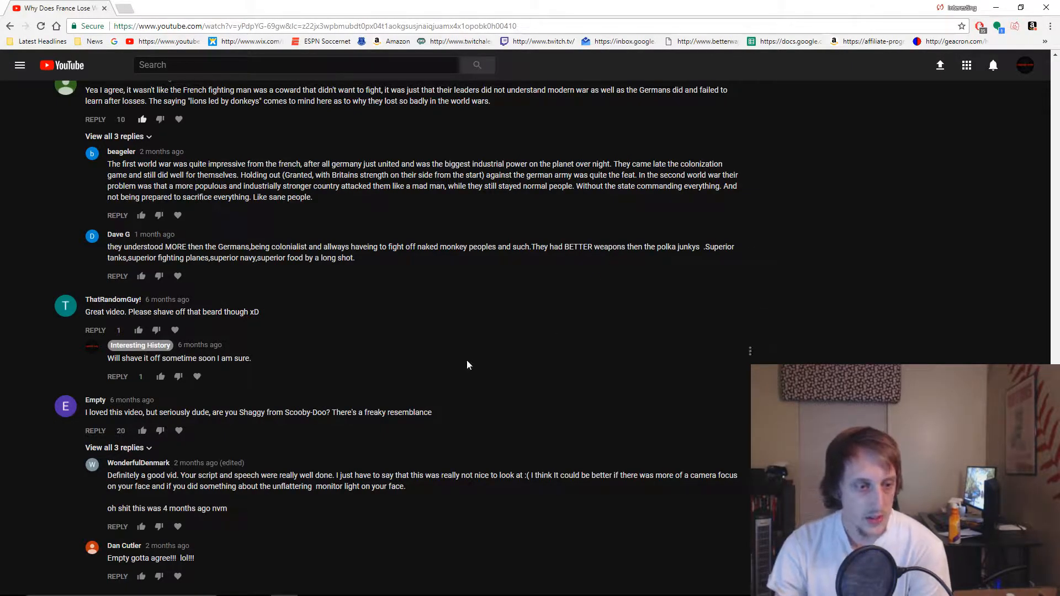
{"action": "mouse_move", "coordinate": [490, 384]}
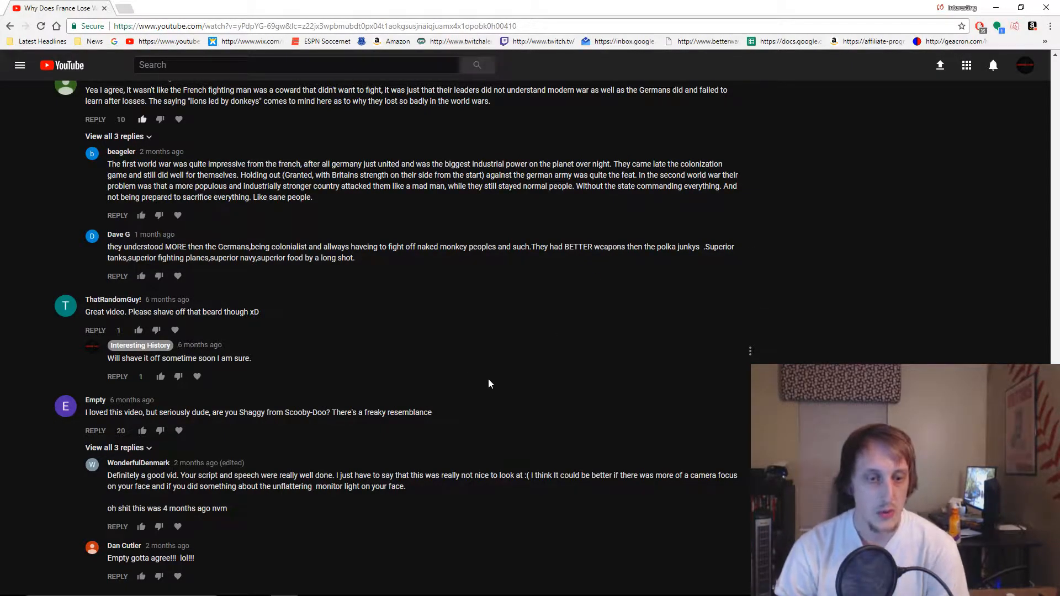
{"action": "mouse_move", "coordinate": [465, 386]}
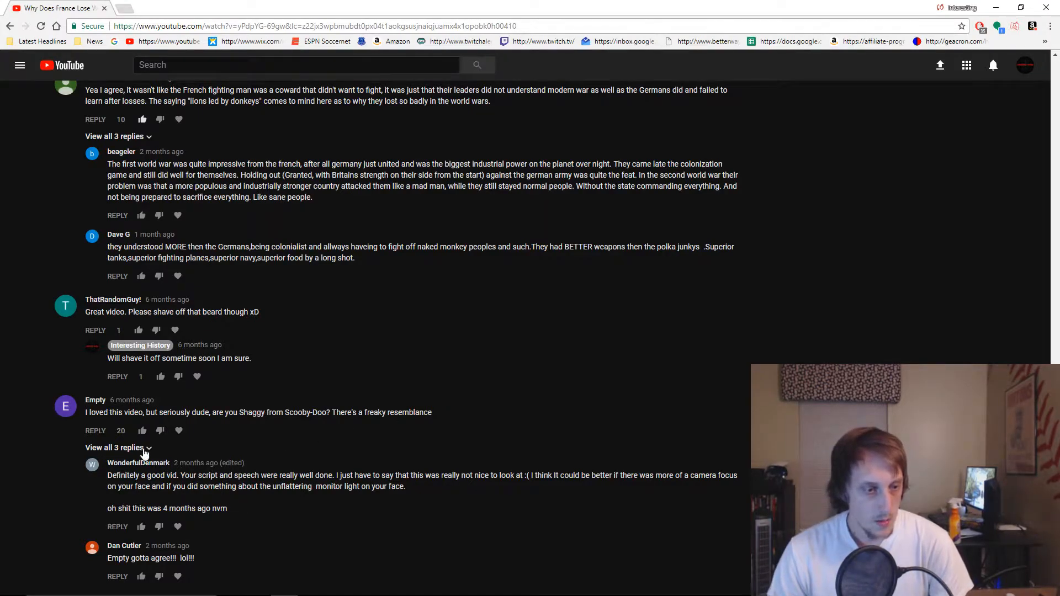
{"action": "left_click", "coordinate": [116, 448]}
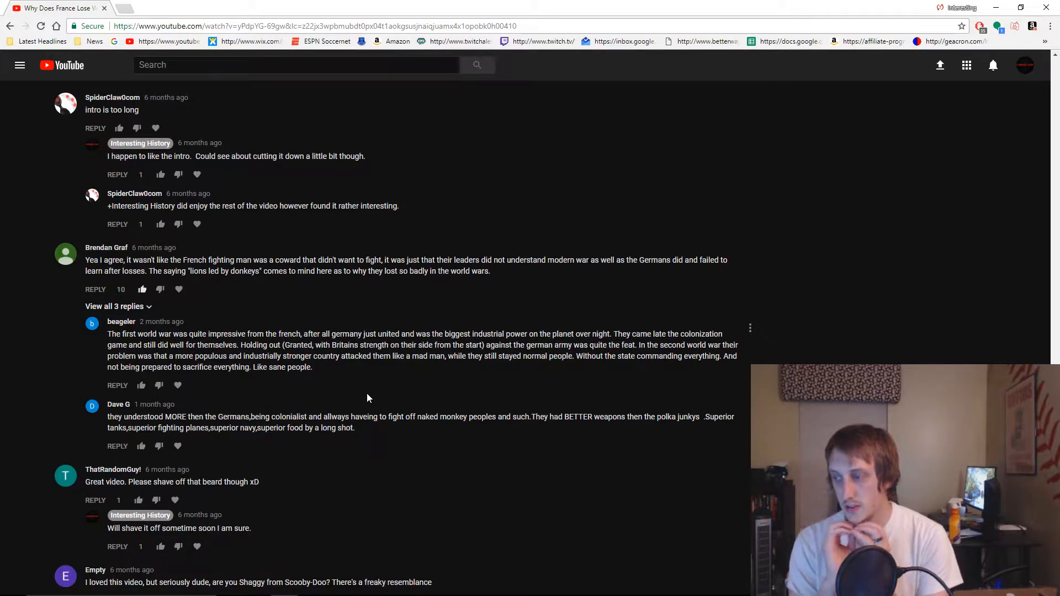
{"action": "mouse_move", "coordinate": [388, 397]}
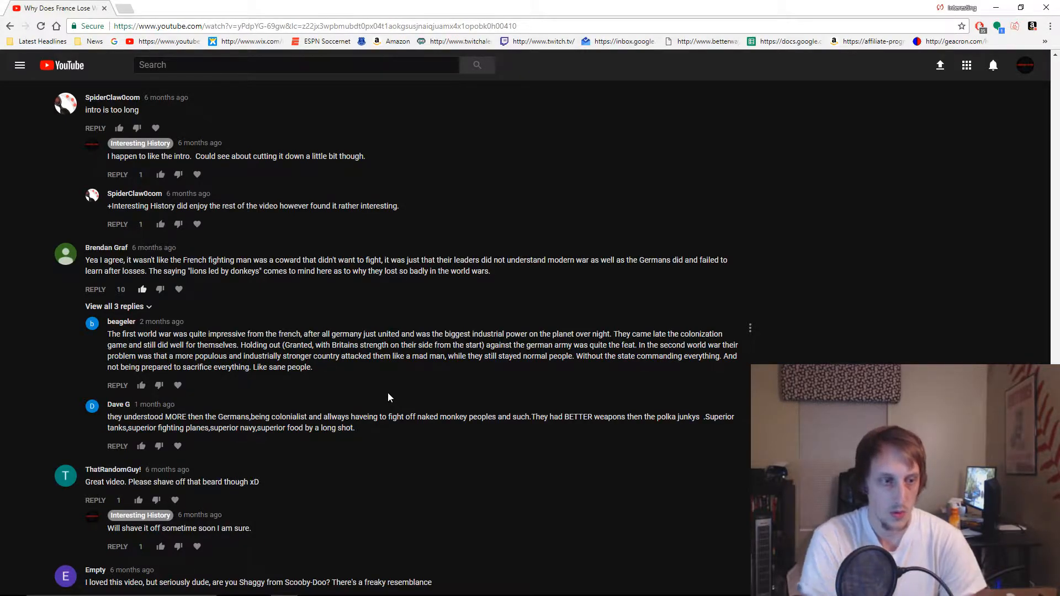
{"action": "mouse_move", "coordinate": [160, 311]}
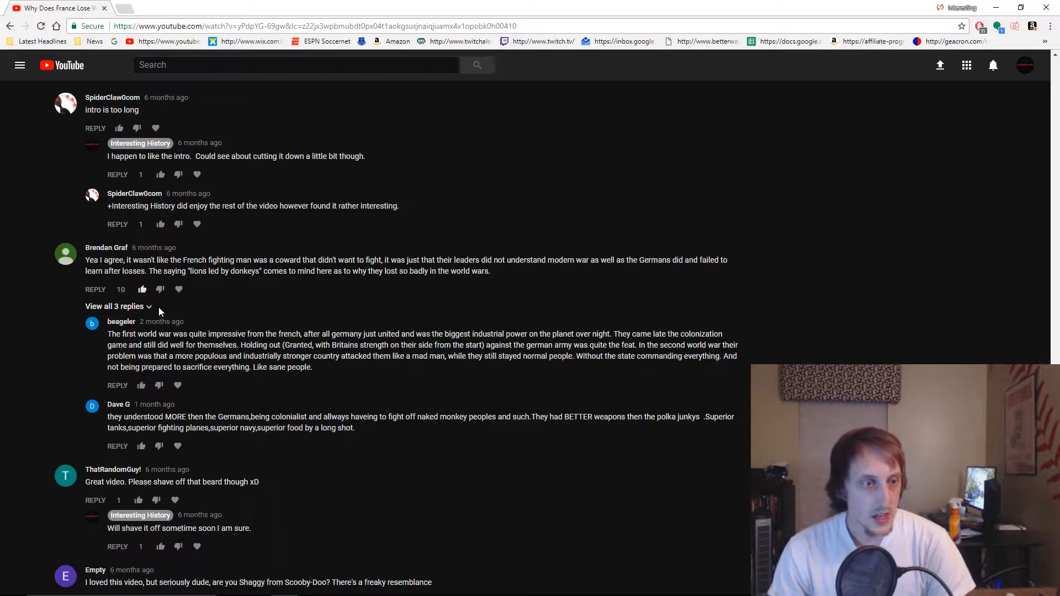
- Expand all 3 replies under the 'lions led by donkeys' comment, including the WW1 reply
{"action": "left_click", "coordinate": [114, 307]}
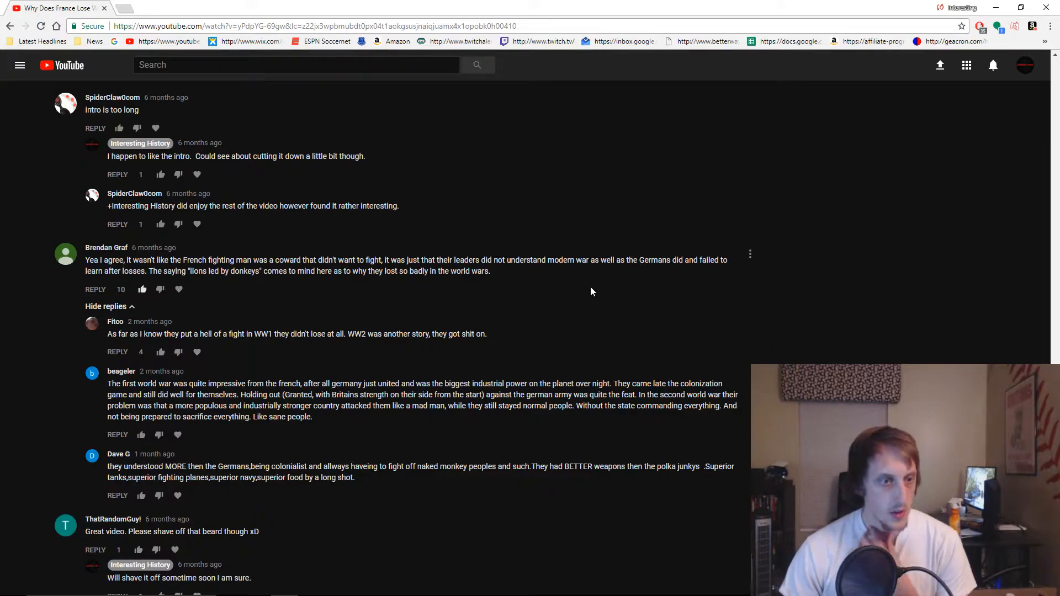
{"action": "mouse_move", "coordinate": [580, 299]}
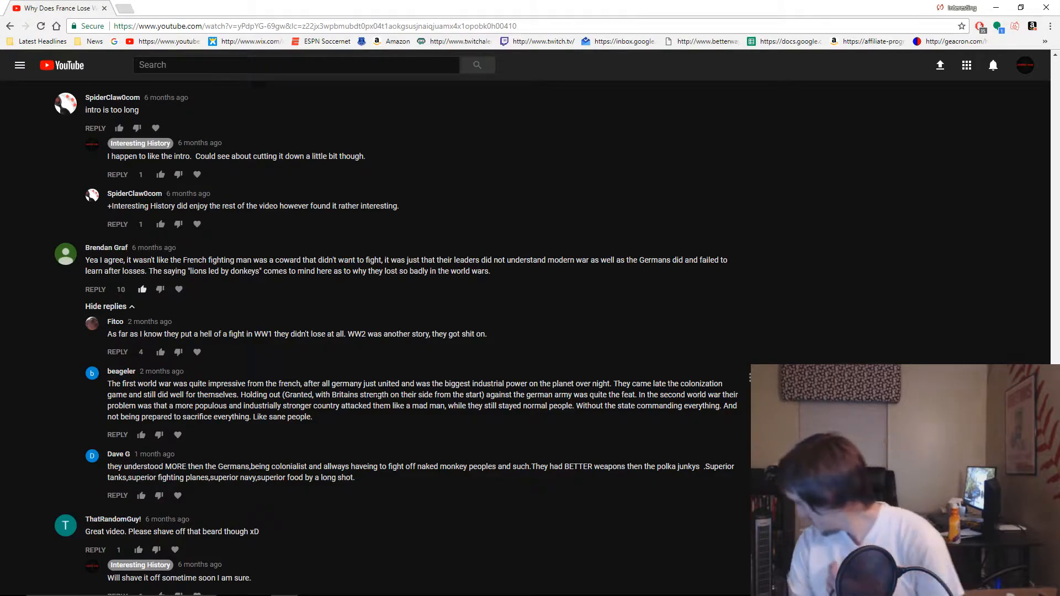
- Find the 'UK only spared because it's an island' comment and expand its 15 replies
{"action": "scroll", "scroll_direction": "up", "scroll_amount": 3}
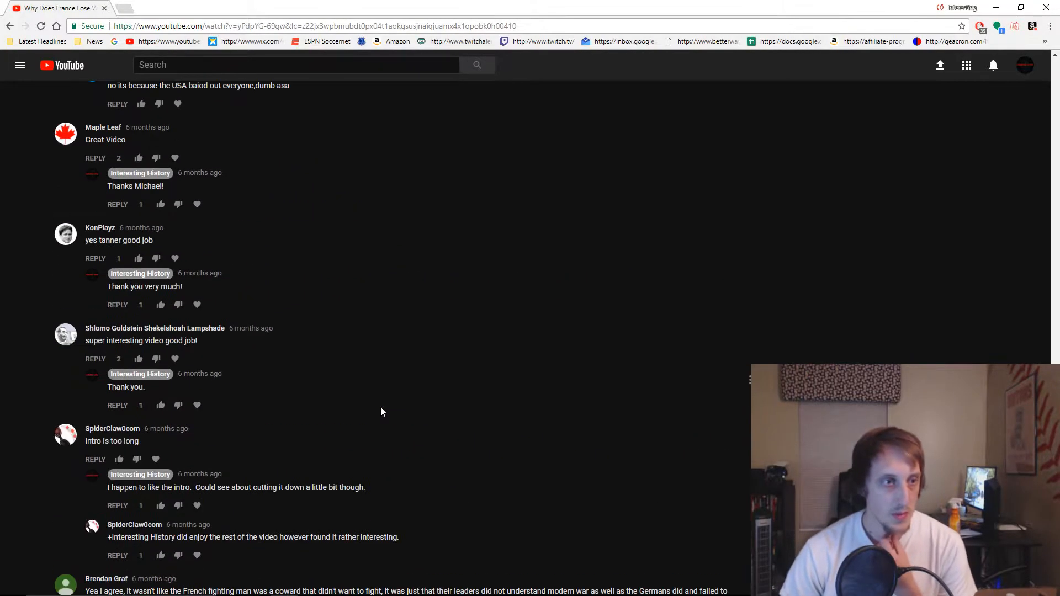
{"action": "scroll", "scroll_direction": "down", "scroll_amount": 3}
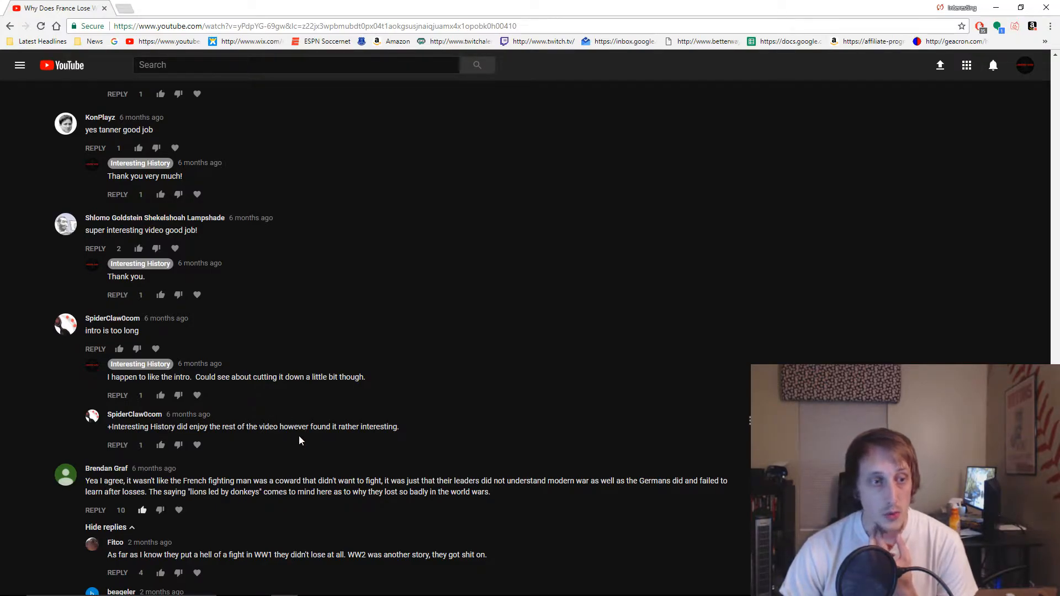
{"action": "scroll", "scroll_direction": "up", "scroll_amount": 3}
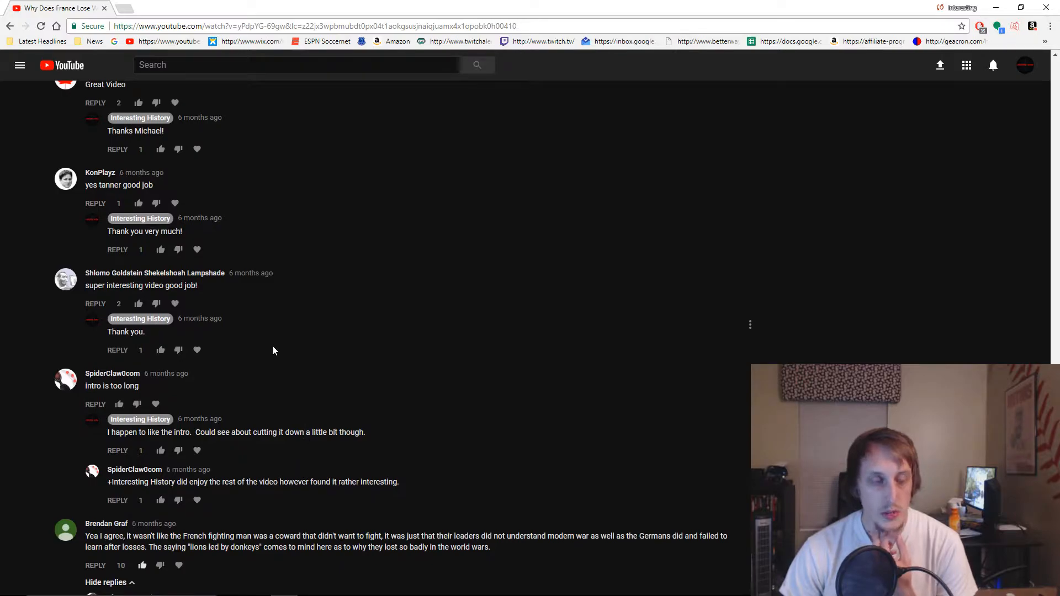
{"action": "mouse_move", "coordinate": [321, 314]}
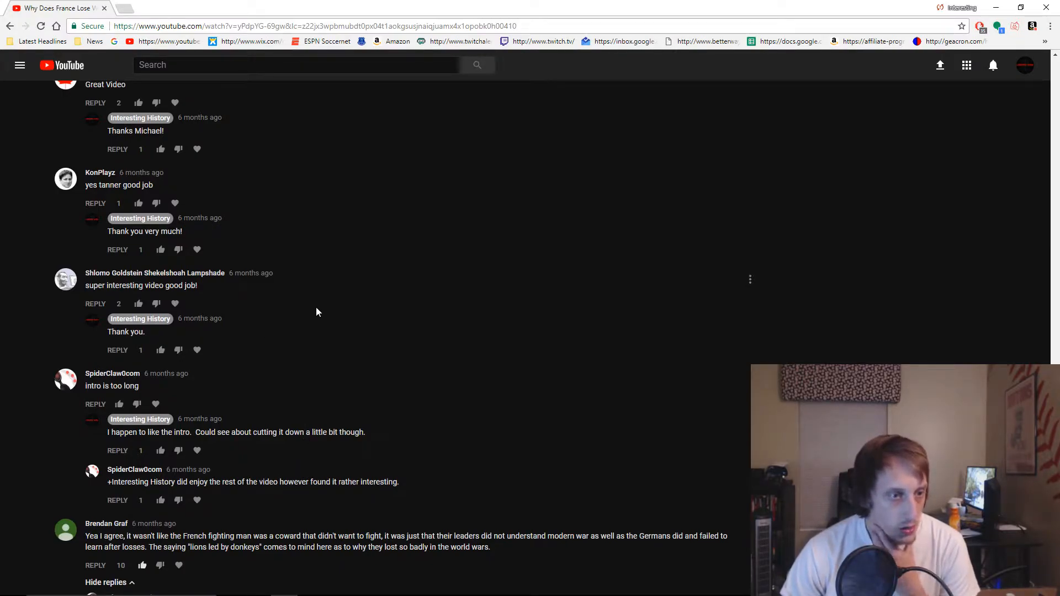
{"action": "mouse_move", "coordinate": [285, 336]}
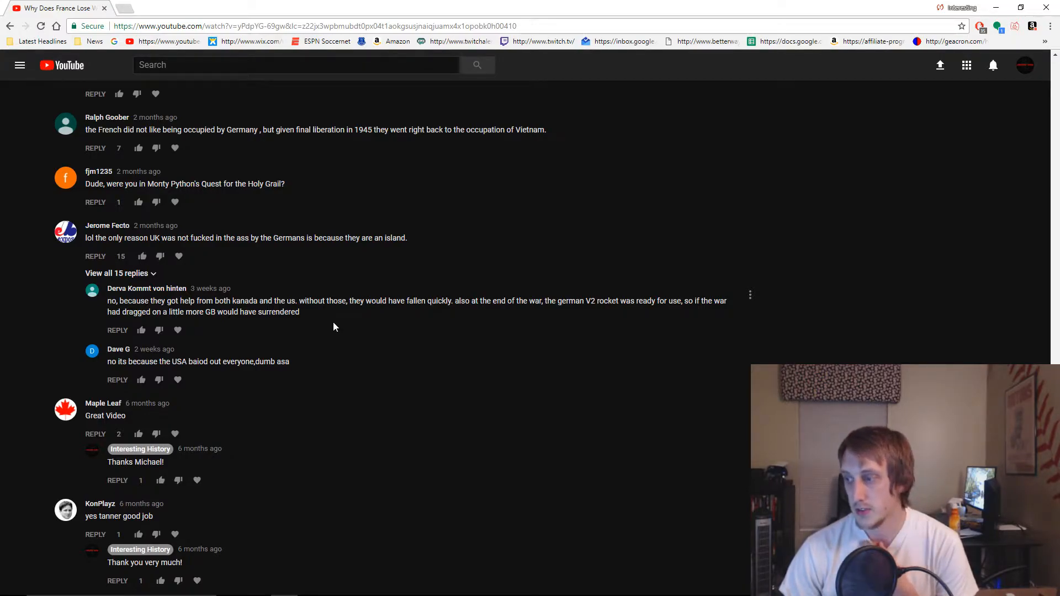
{"action": "mouse_move", "coordinate": [333, 320]}
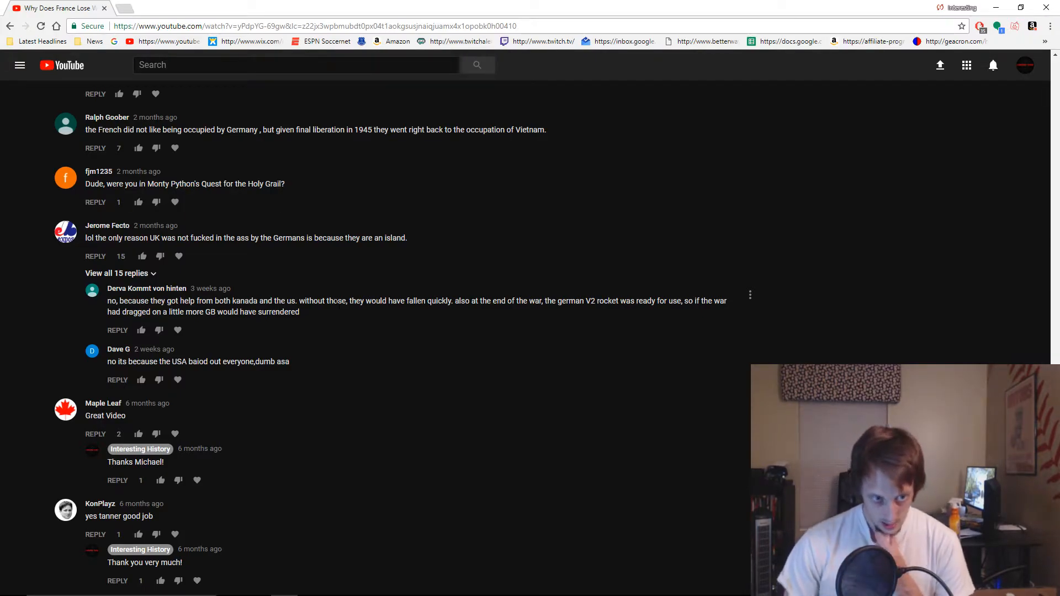
{"action": "mouse_move", "coordinate": [341, 311]}
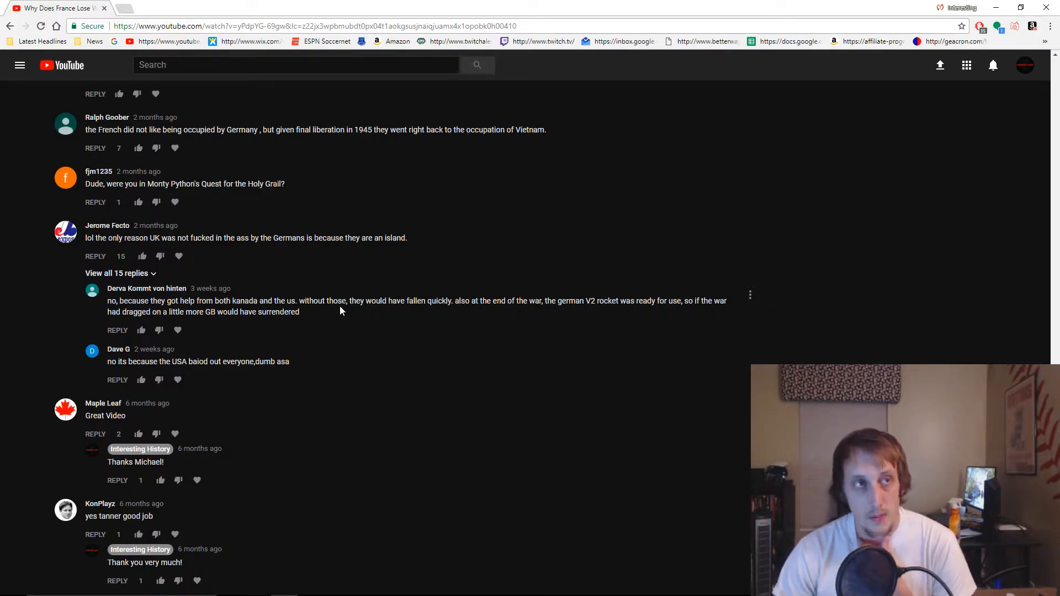
{"action": "mouse_move", "coordinate": [348, 312]}
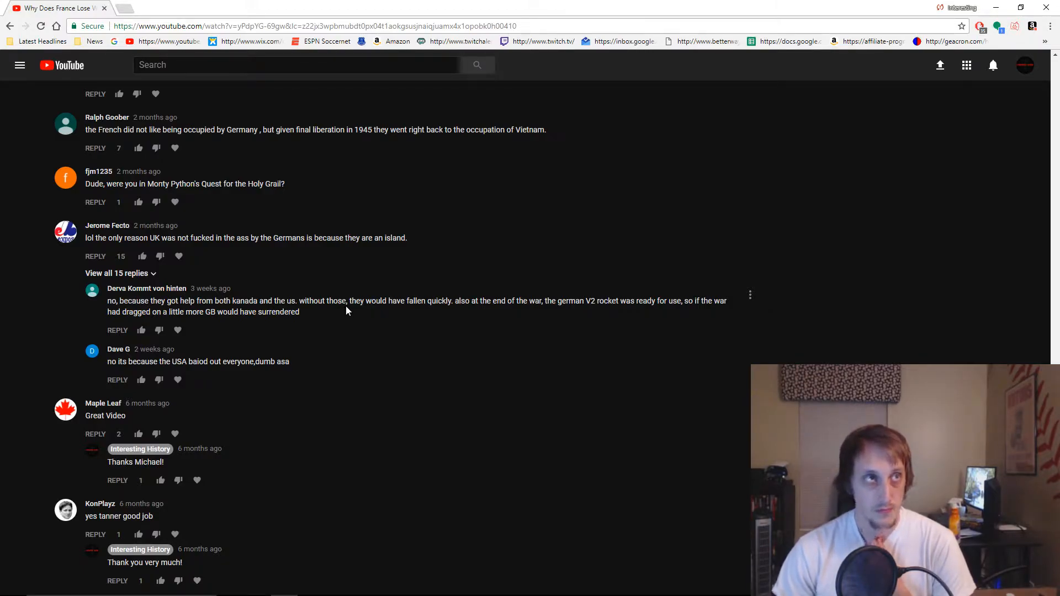
{"action": "mouse_move", "coordinate": [355, 313]}
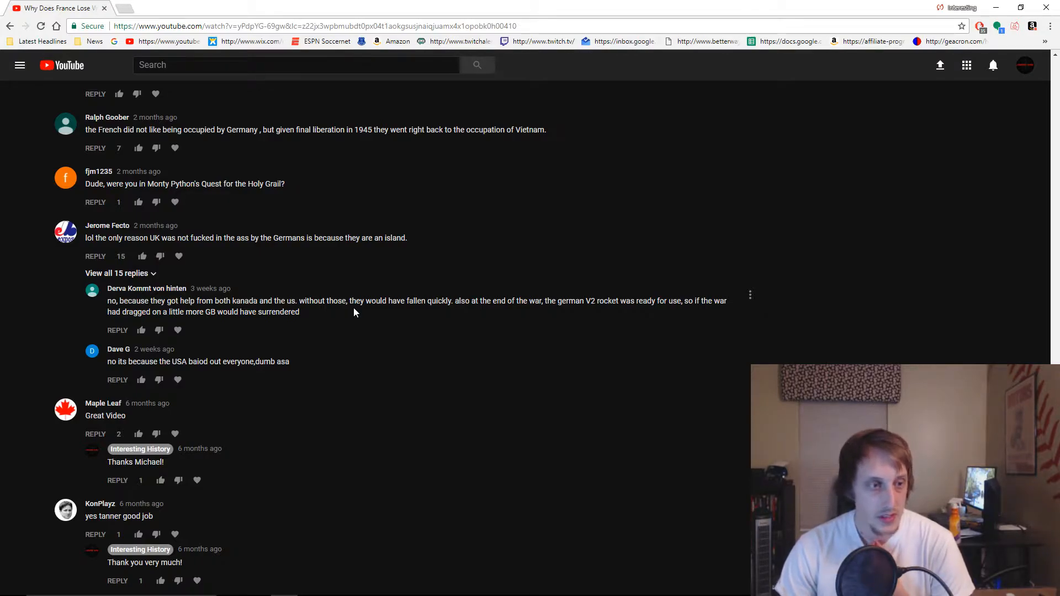
{"action": "left_click", "coordinate": [116, 273]}
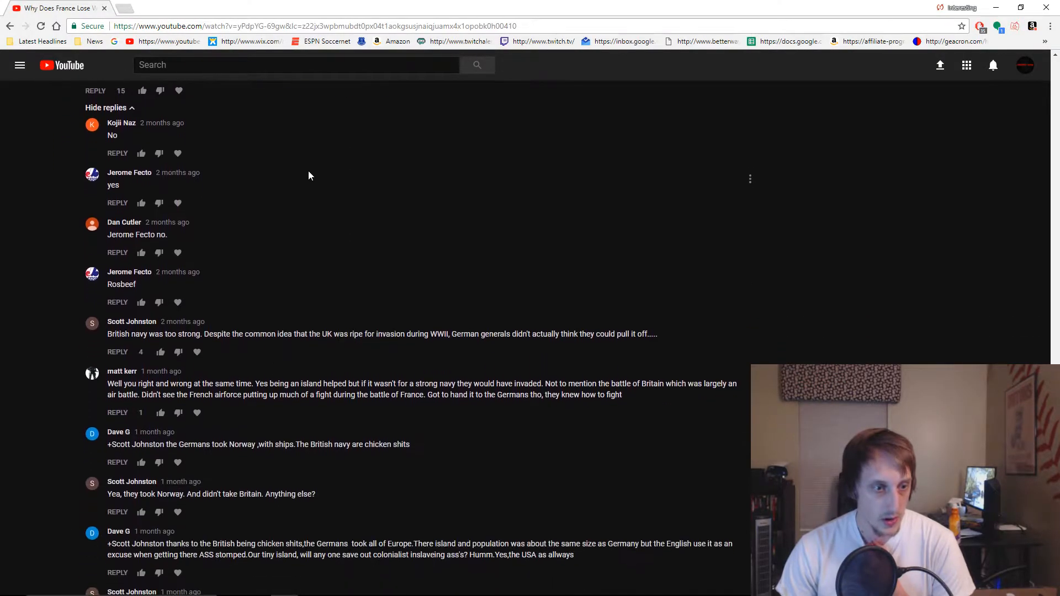
{"action": "scroll", "scroll_direction": "down", "scroll_amount": 3}
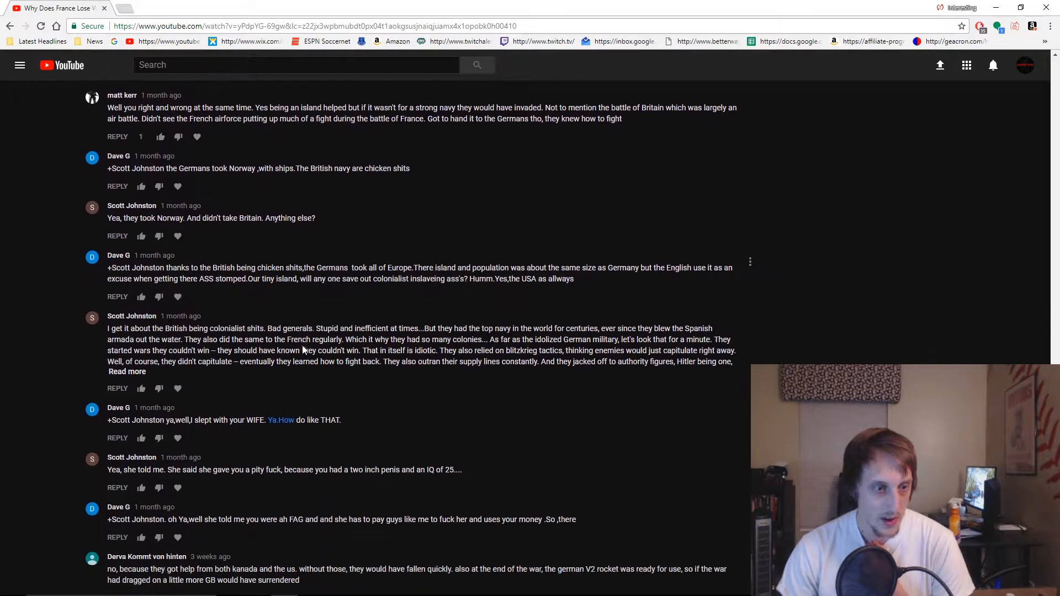
{"action": "scroll", "scroll_direction": "down", "scroll_amount": 3}
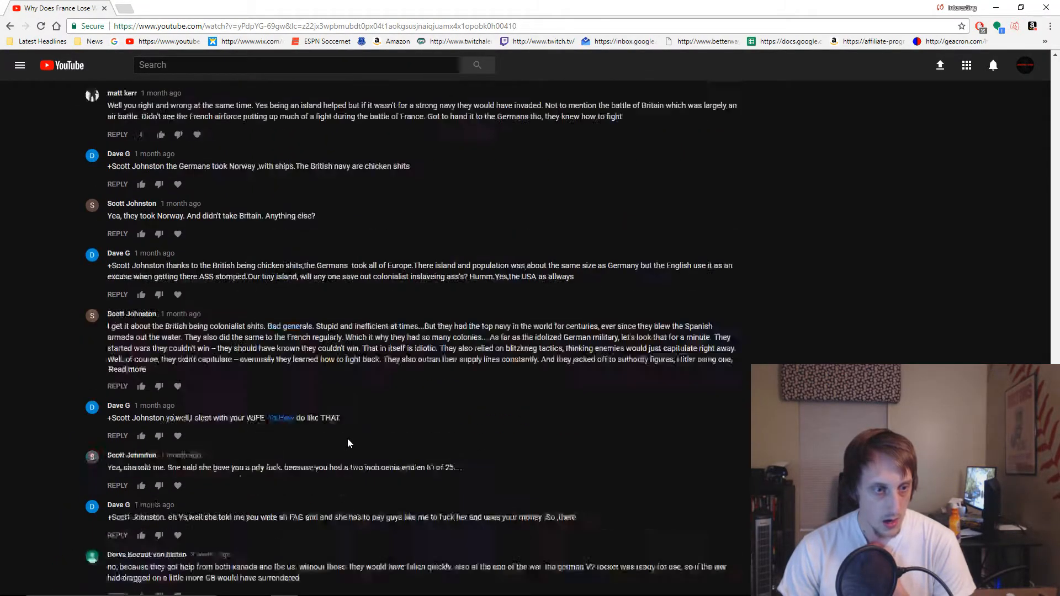
{"action": "scroll", "scroll_direction": "up", "scroll_amount": 3}
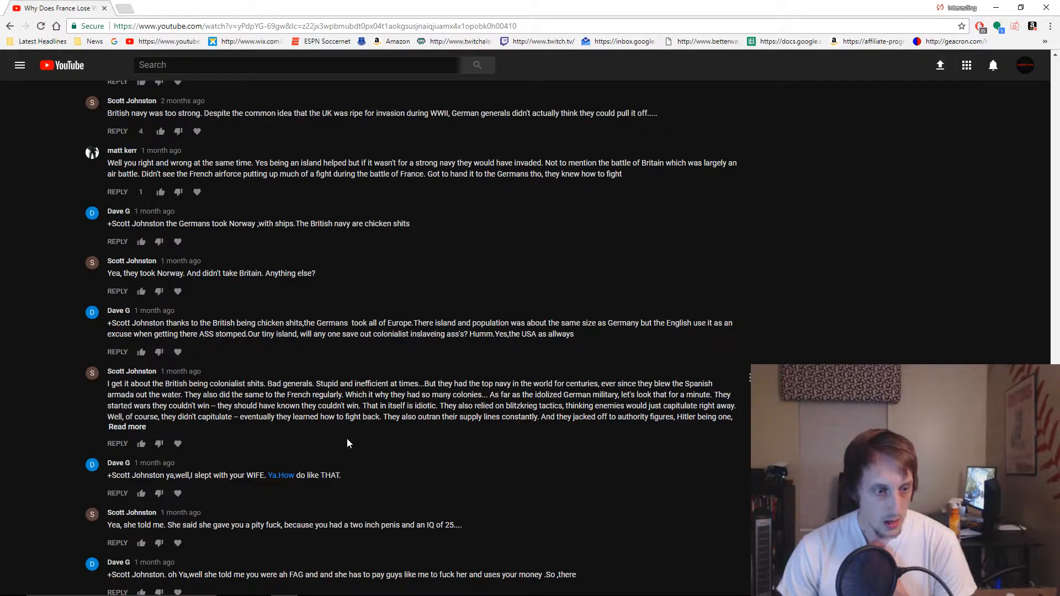
{"action": "scroll", "scroll_direction": "up", "scroll_amount": 3}
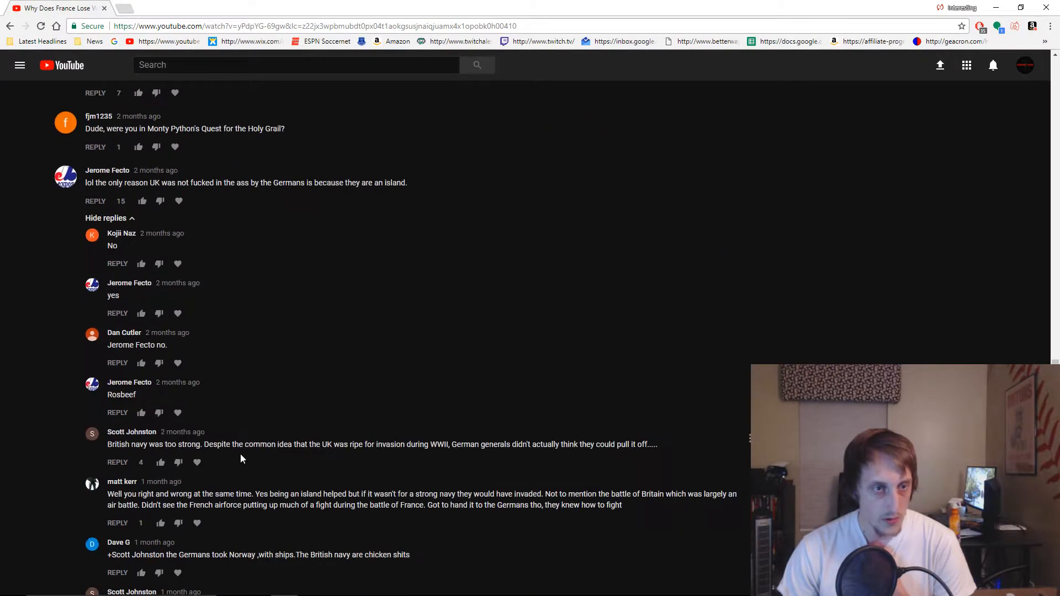
{"action": "scroll", "scroll_direction": "up", "scroll_amount": 3}
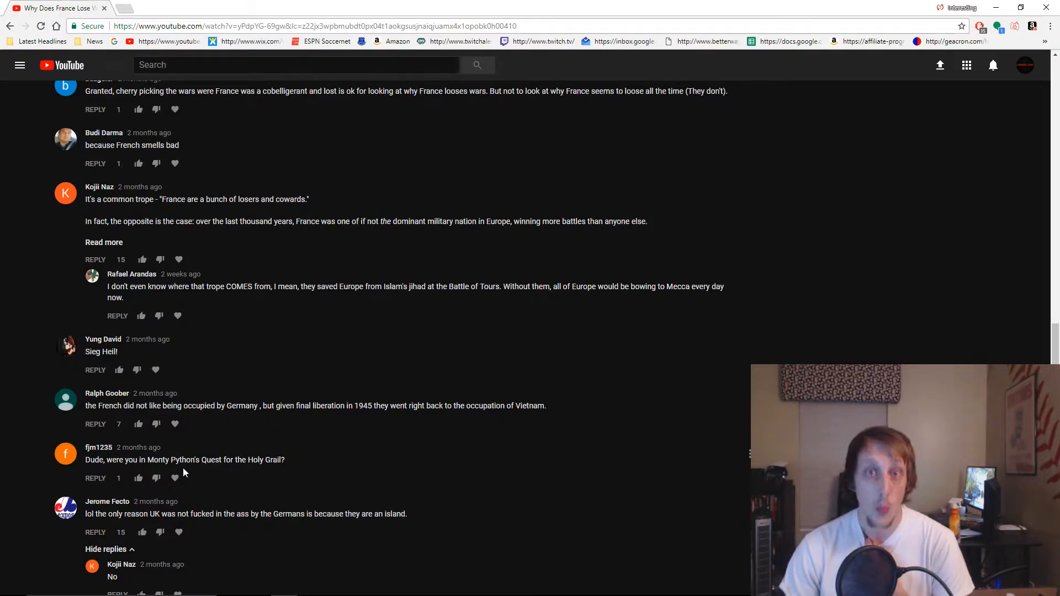
{"action": "mouse_move", "coordinate": [175, 430]}
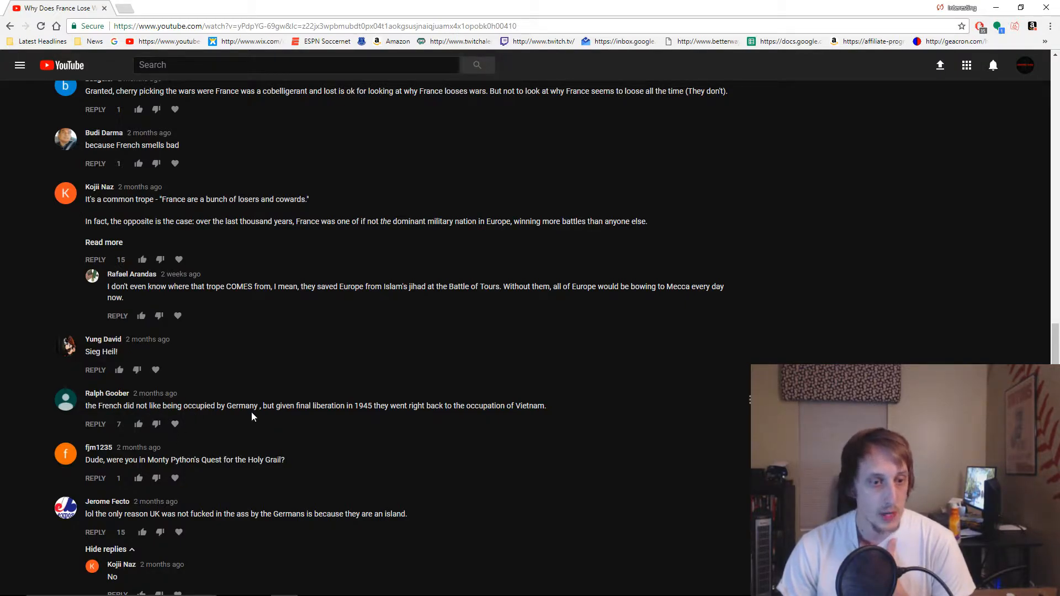
{"action": "mouse_move", "coordinate": [365, 417]}
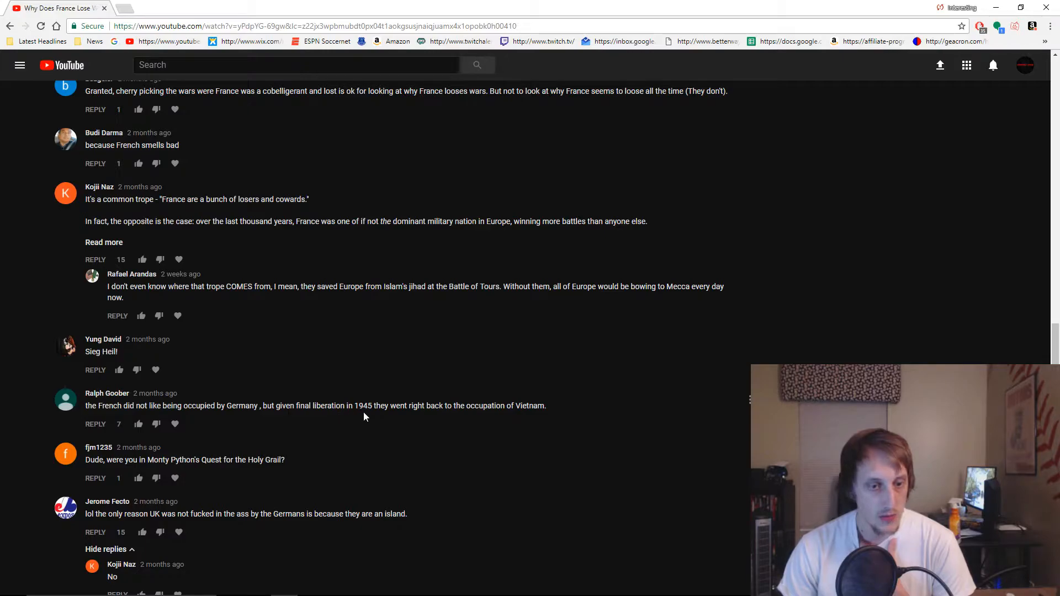
{"action": "mouse_move", "coordinate": [528, 420]}
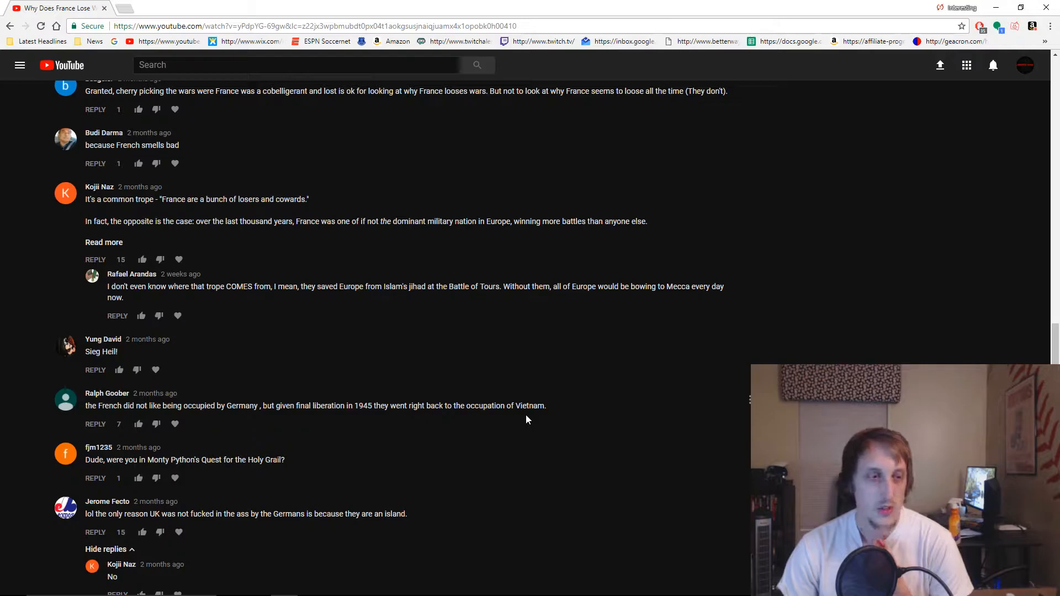
{"action": "mouse_move", "coordinate": [119, 346]}
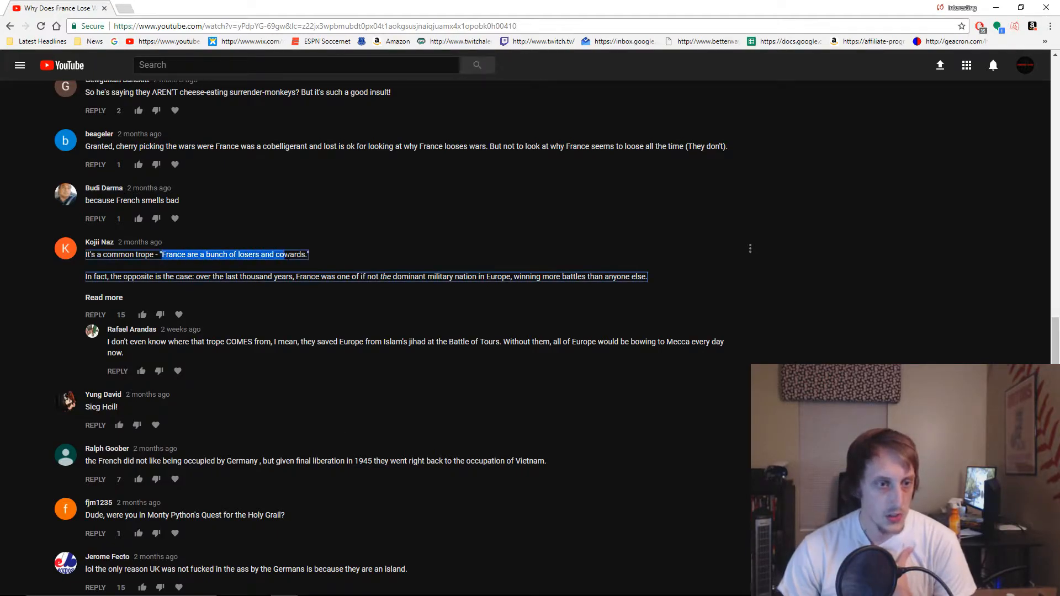
- Show the full 'France are a bunch of losers and cowards' trope comment
{"action": "left_click", "coordinate": [104, 297]}
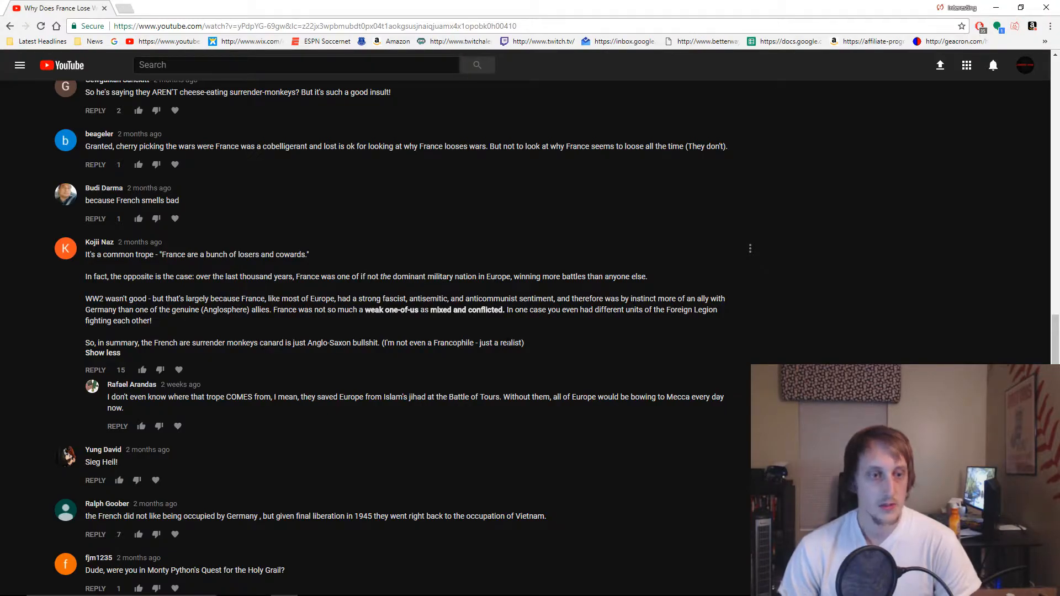
{"action": "mouse_move", "coordinate": [523, 322]}
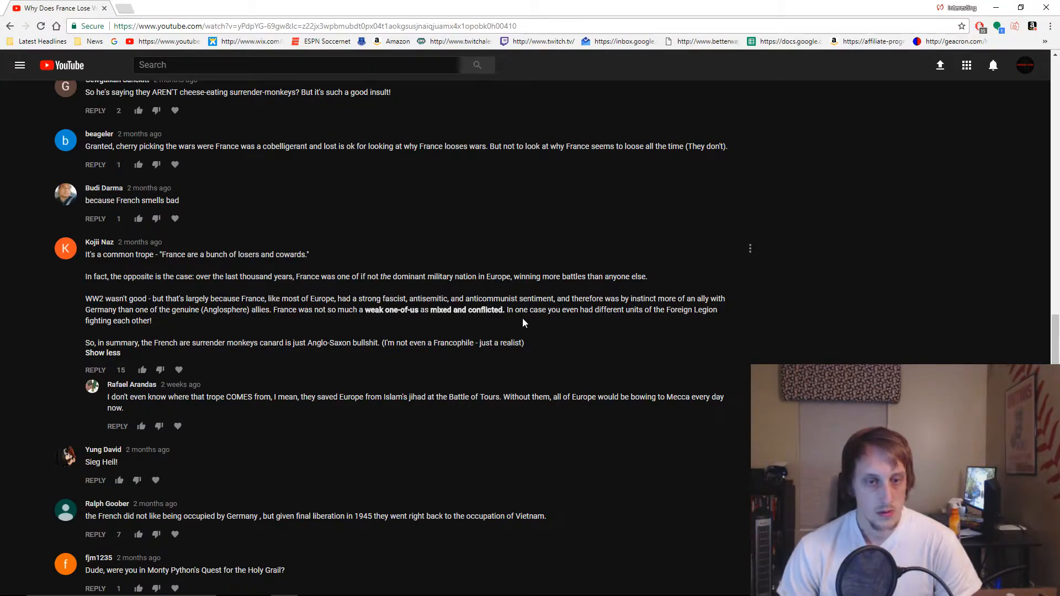
{"action": "mouse_move", "coordinate": [224, 323]}
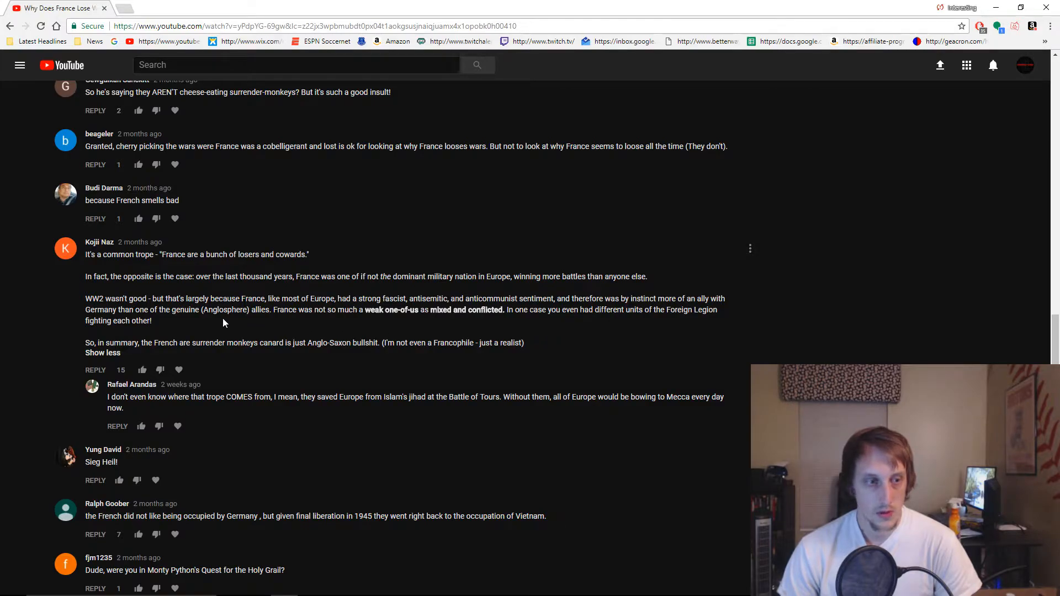
- Scroll up to the earlier comments about France's WW1 record and the Iraq war
{"action": "scroll", "scroll_direction": "up", "scroll_amount": 3}
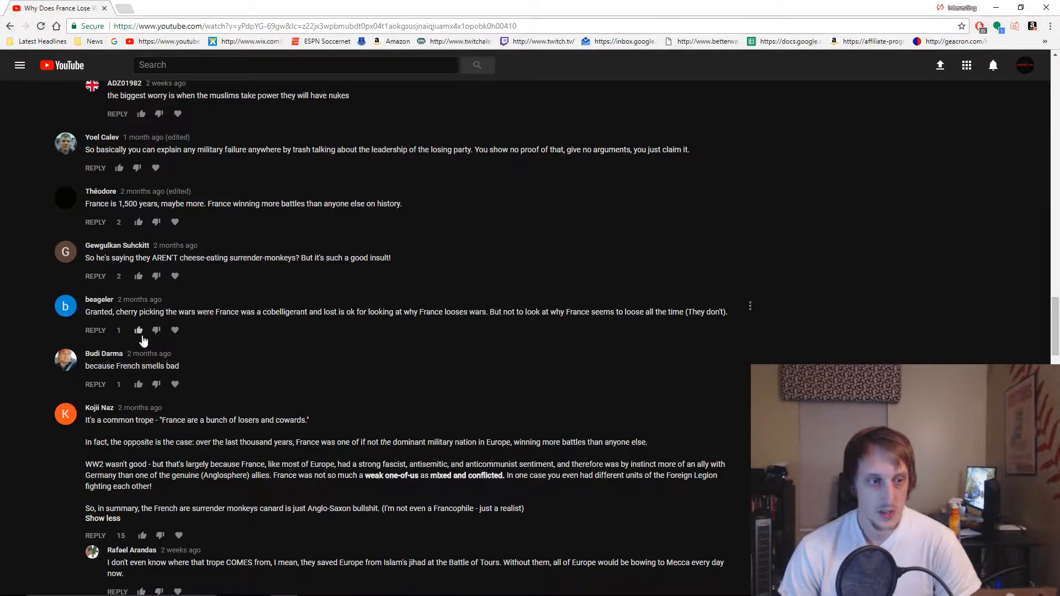
{"action": "mouse_move", "coordinate": [227, 326]}
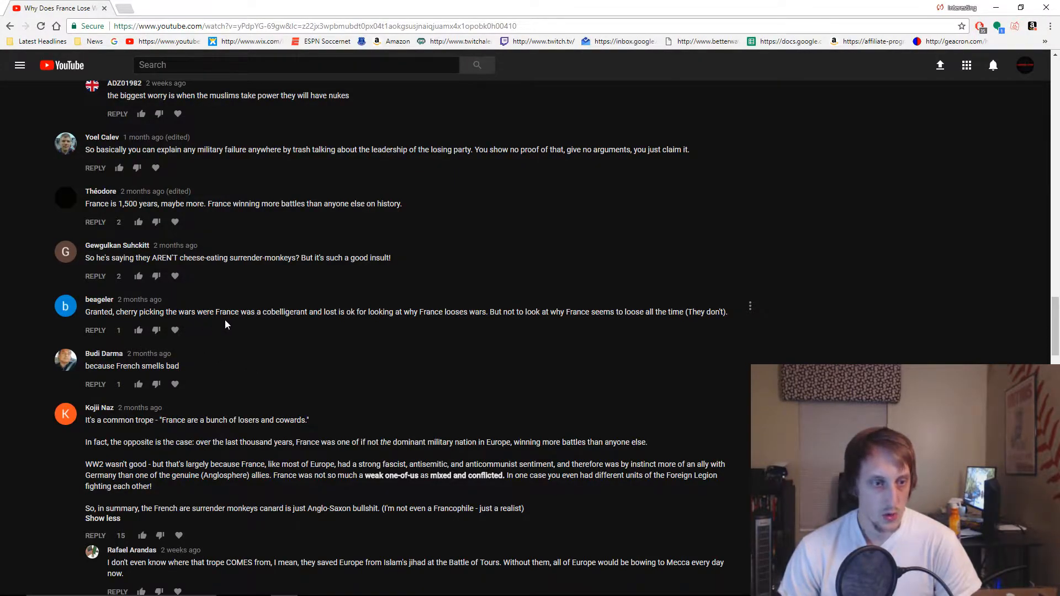
{"action": "mouse_move", "coordinate": [334, 328]}
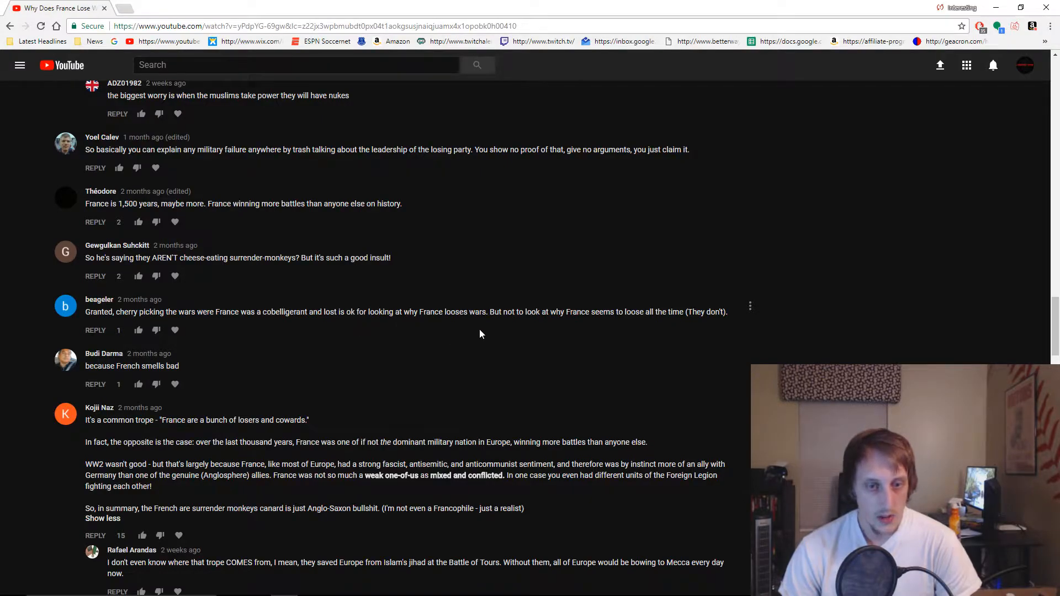
{"action": "mouse_move", "coordinate": [578, 335]}
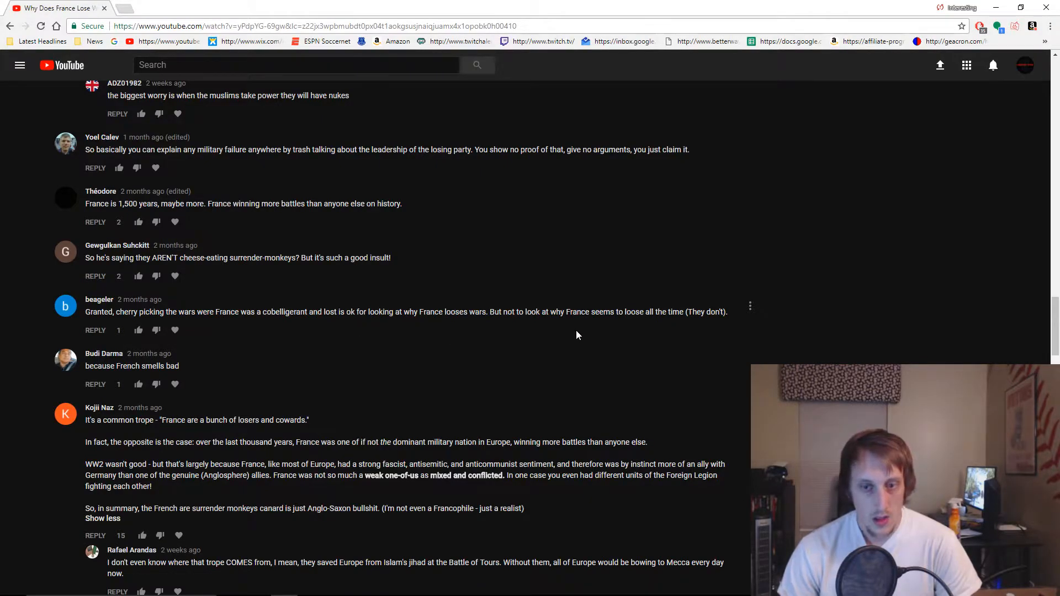
{"action": "mouse_move", "coordinate": [594, 330]}
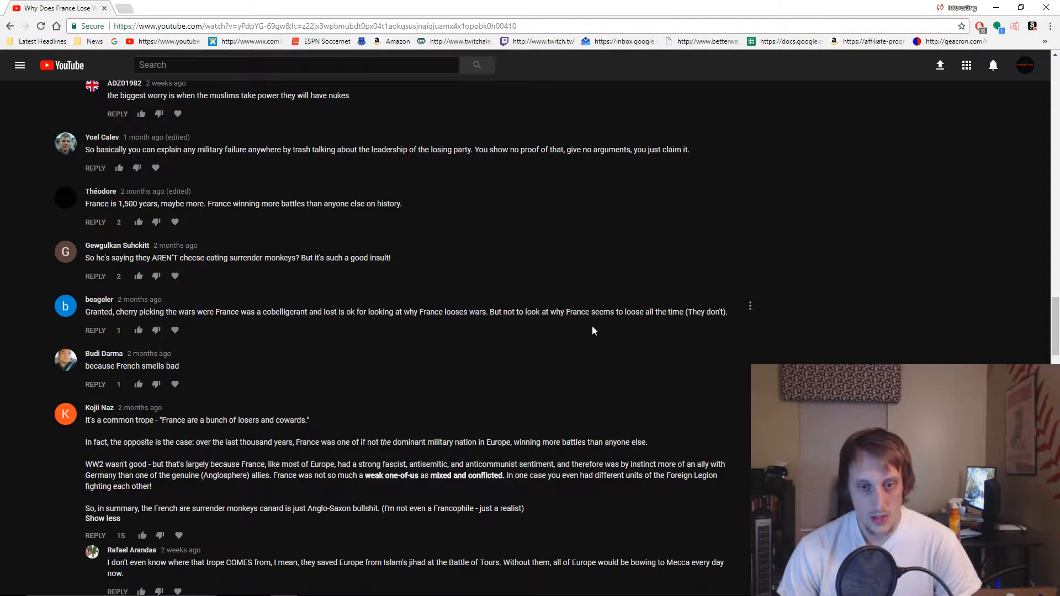
{"action": "mouse_move", "coordinate": [697, 330]}
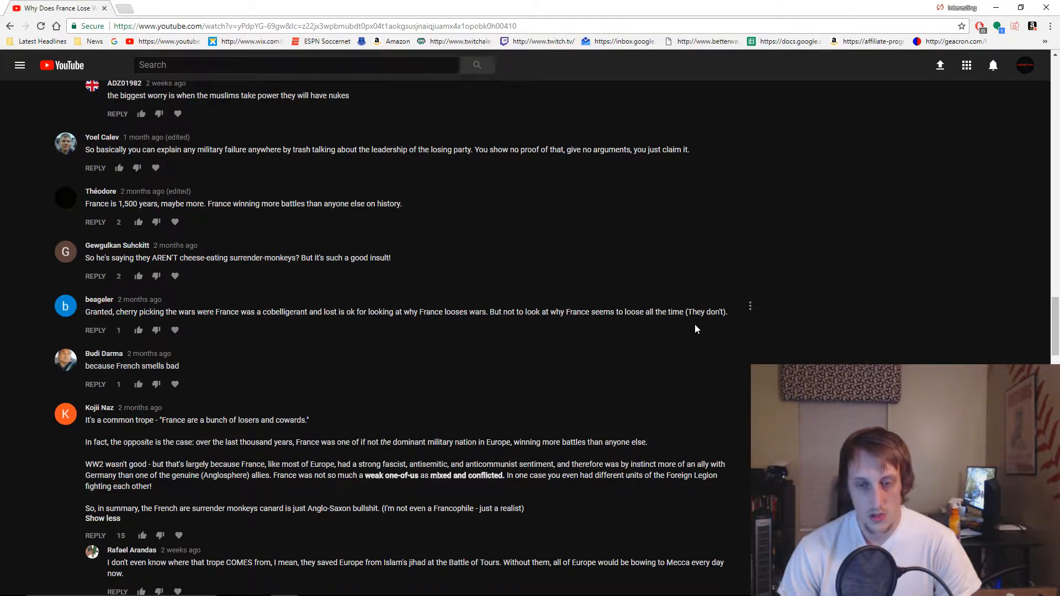
{"action": "mouse_move", "coordinate": [607, 351]}
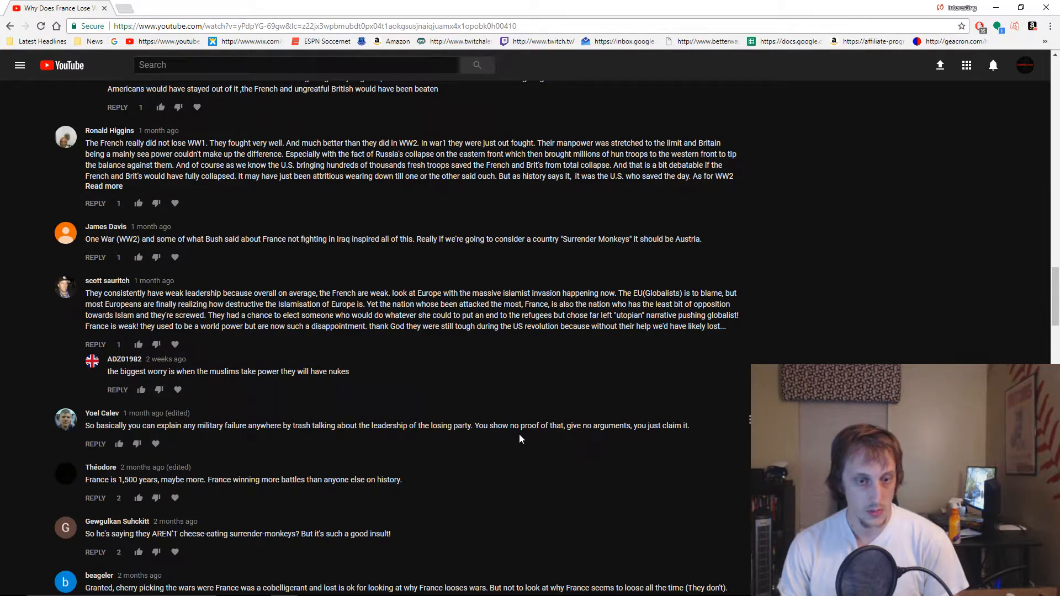
{"action": "mouse_move", "coordinate": [707, 435]}
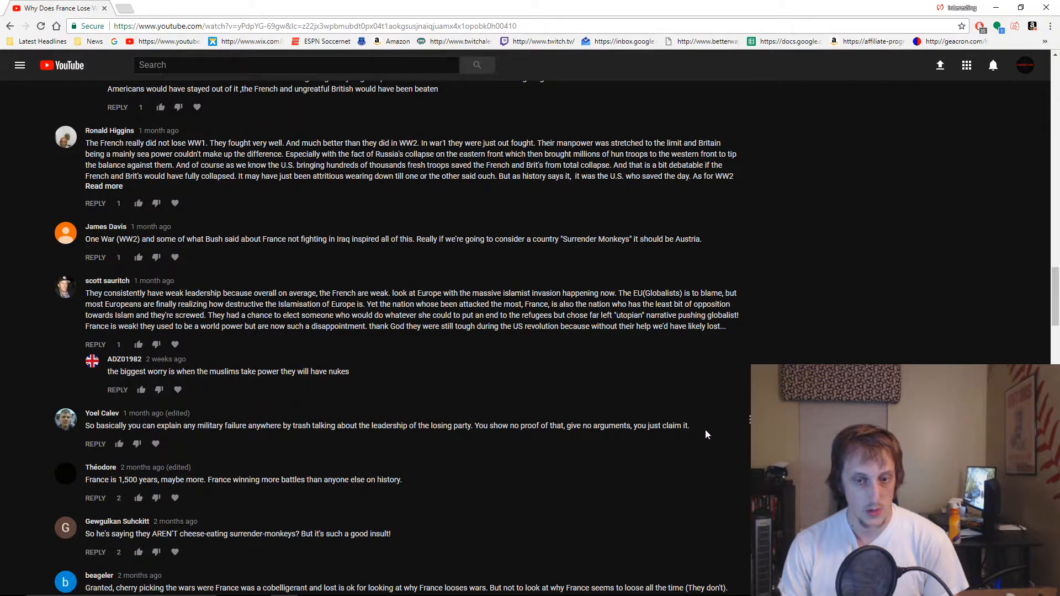
{"action": "mouse_move", "coordinate": [710, 434]}
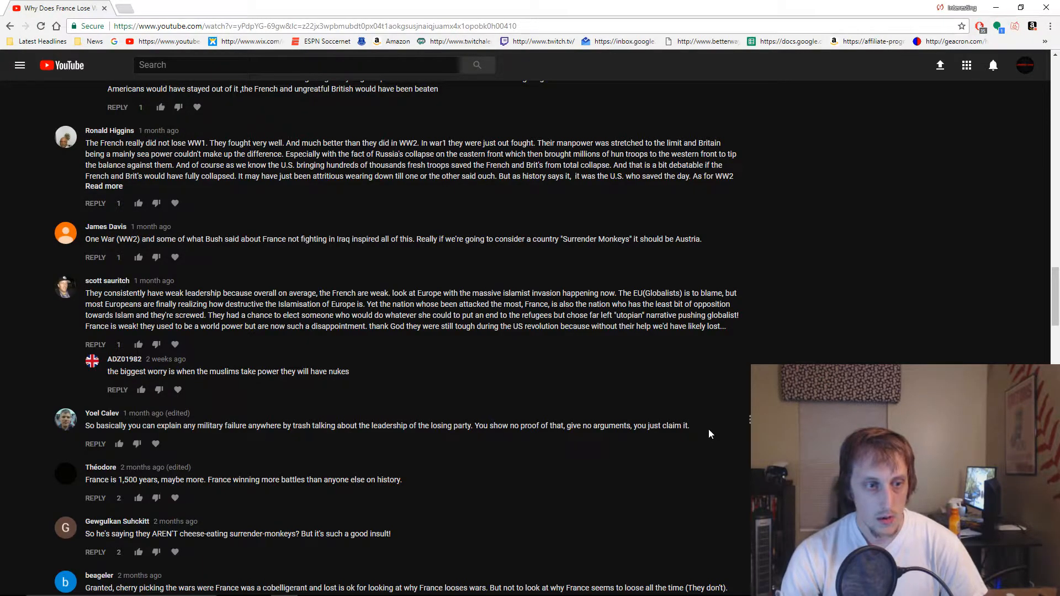
- Expand the 'France lost WWII but won WWI' comment, then scroll up to earlier comments
{"action": "scroll", "scroll_direction": "up", "scroll_amount": 3}
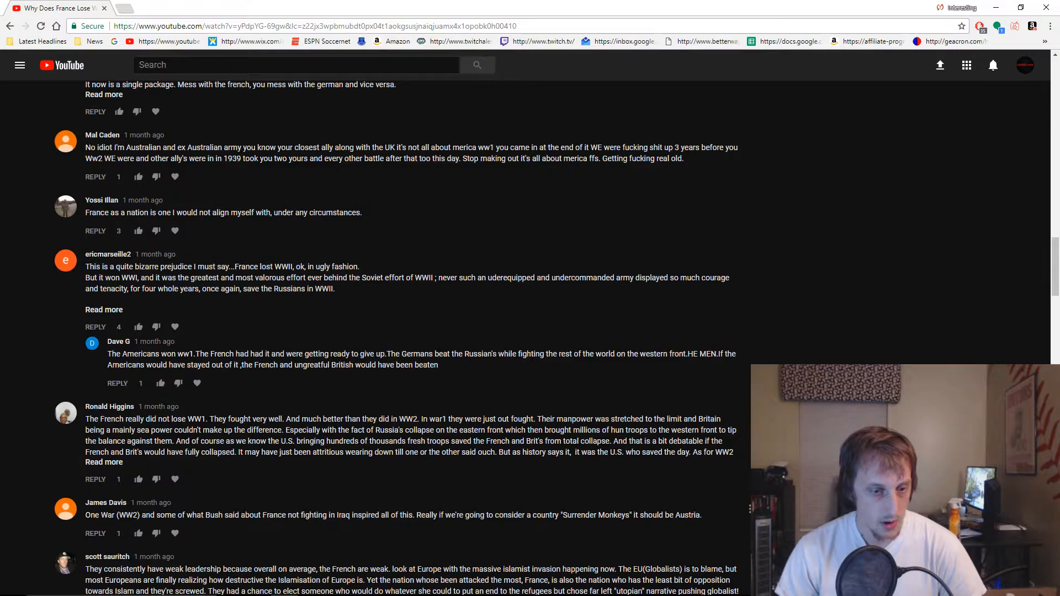
{"action": "mouse_move", "coordinate": [475, 527]}
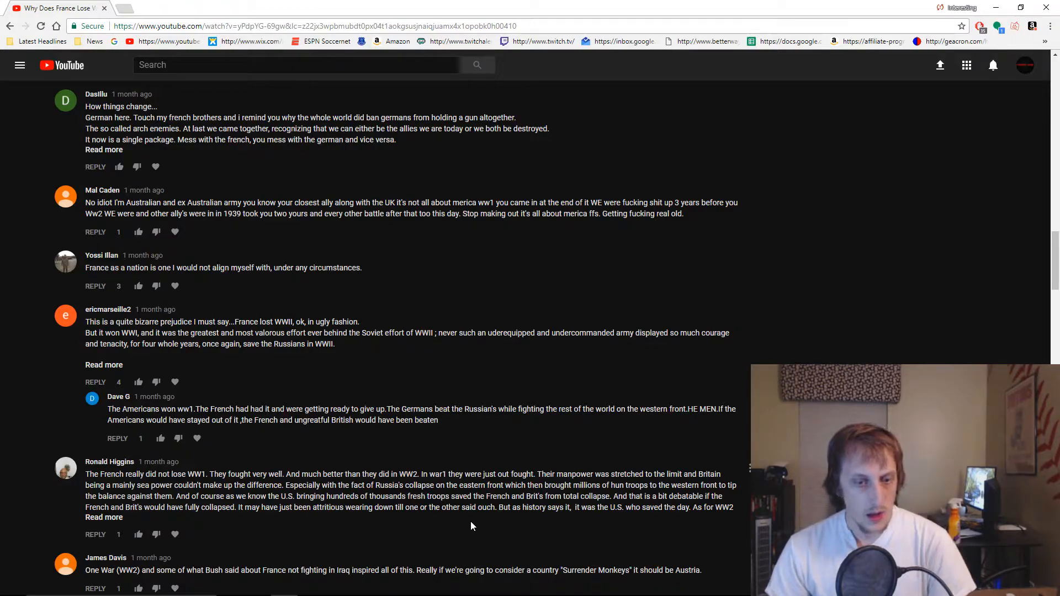
{"action": "scroll", "scroll_direction": "down", "scroll_amount": 3}
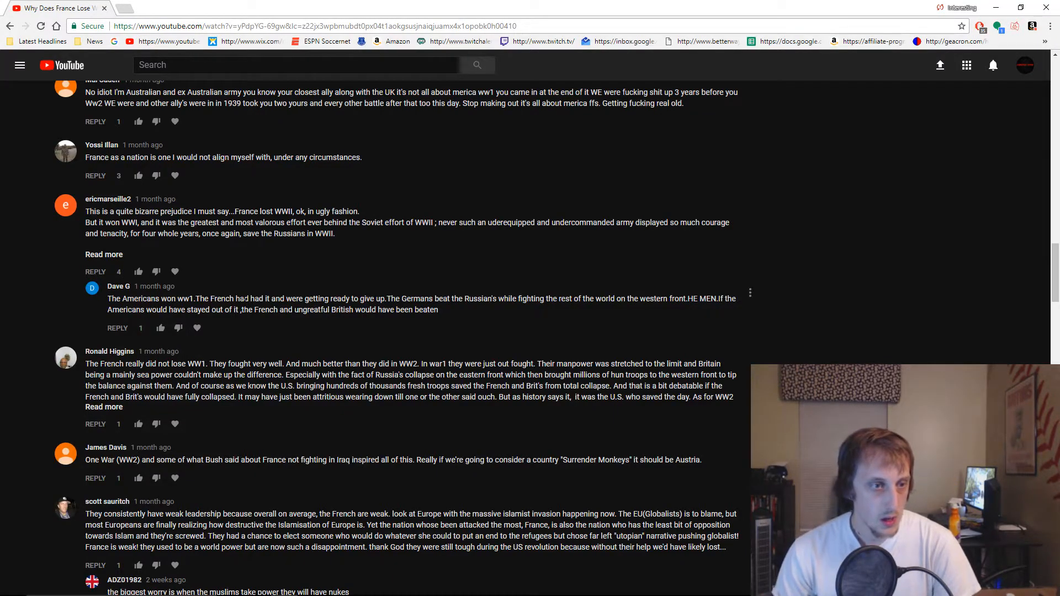
{"action": "scroll", "scroll_direction": "up", "scroll_amount": 3}
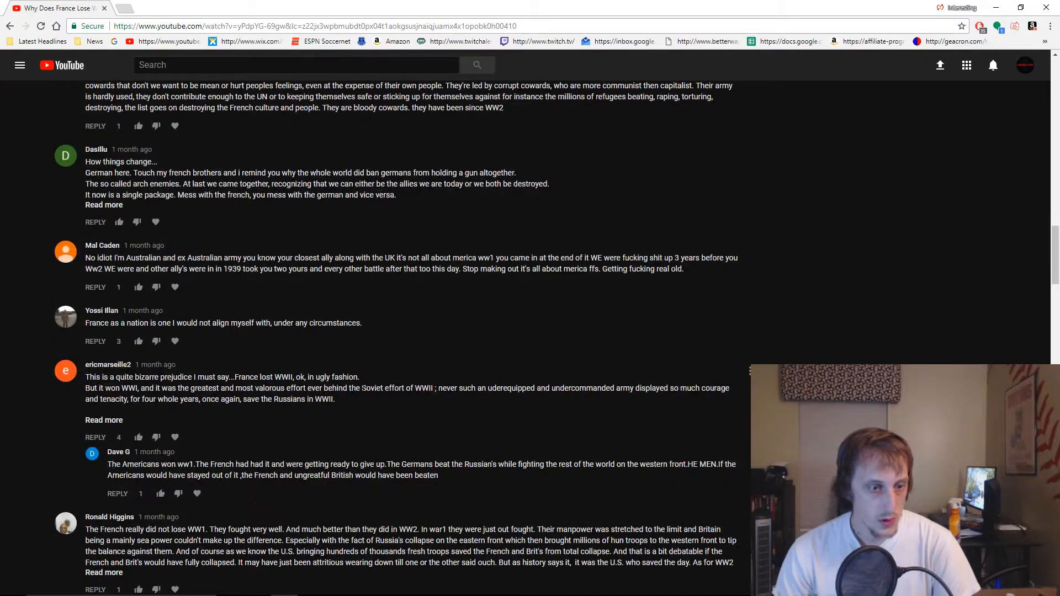
{"action": "mouse_move", "coordinate": [262, 399]}
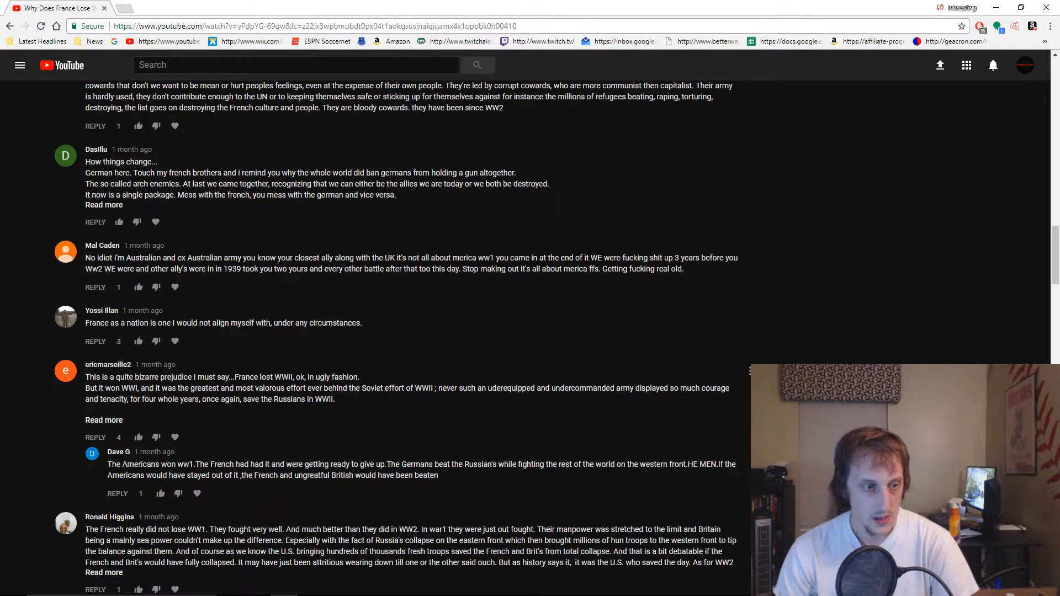
{"action": "mouse_move", "coordinate": [100, 420]}
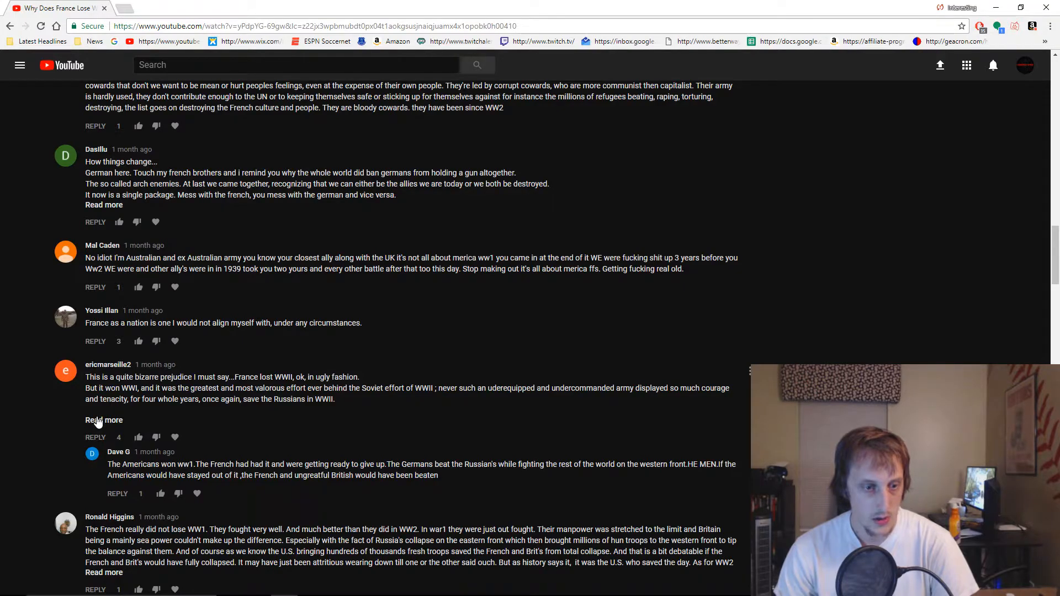
{"action": "left_click", "coordinate": [103, 420]}
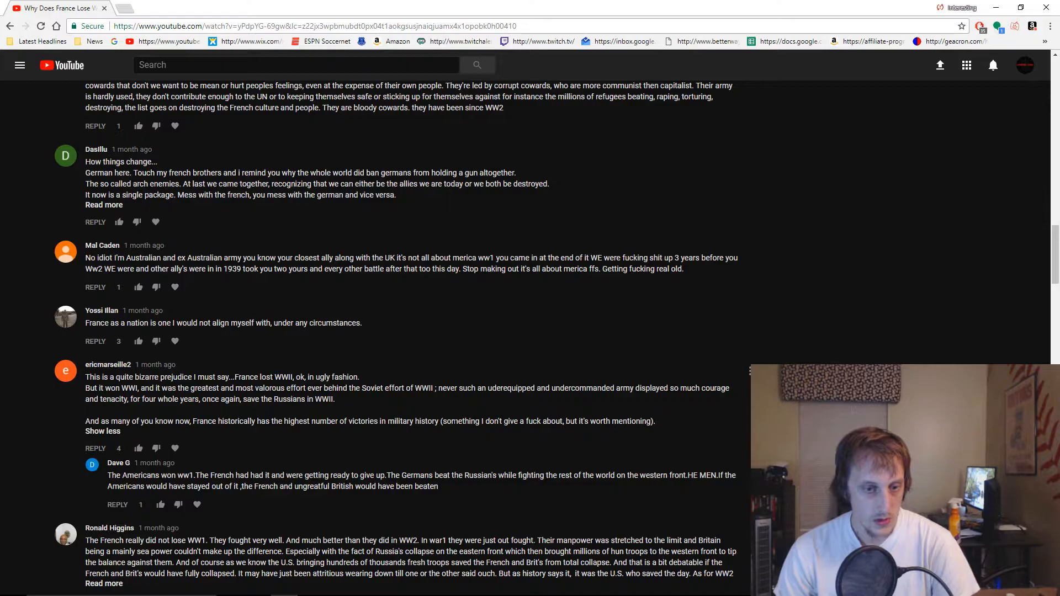
{"action": "mouse_move", "coordinate": [543, 400]}
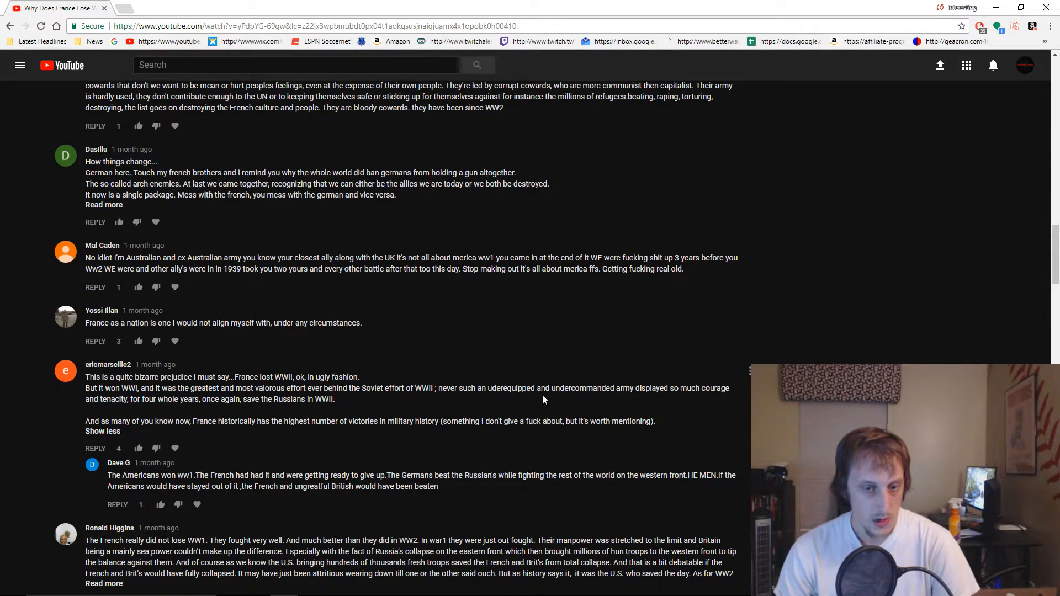
{"action": "scroll", "scroll_direction": "up", "scroll_amount": 3}
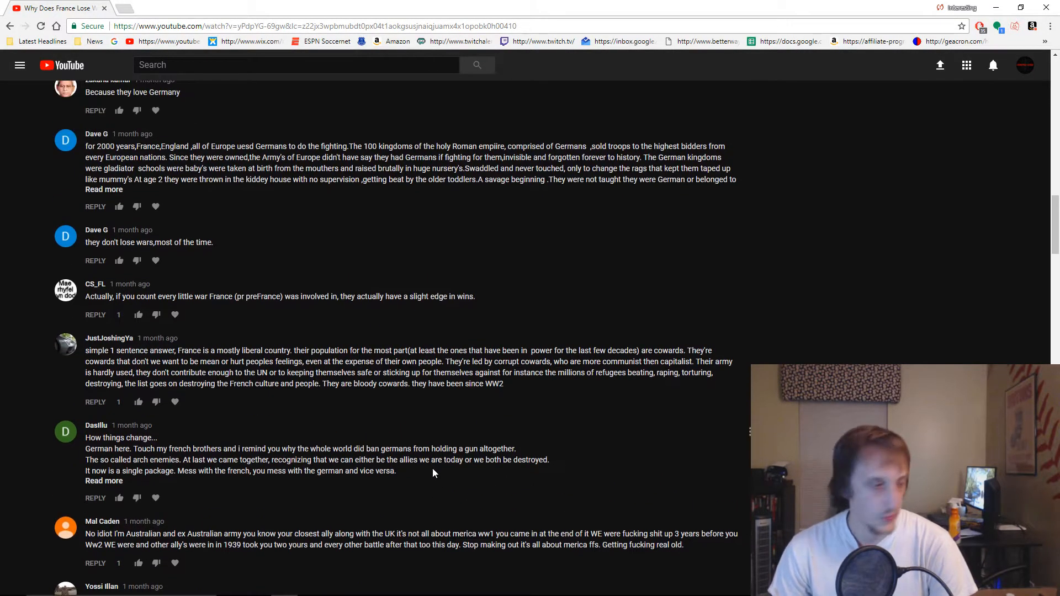
- Scroll up to earlier comments on post-WWI France and Europe relying on Germans
{"action": "scroll", "scroll_direction": "up", "scroll_amount": 3}
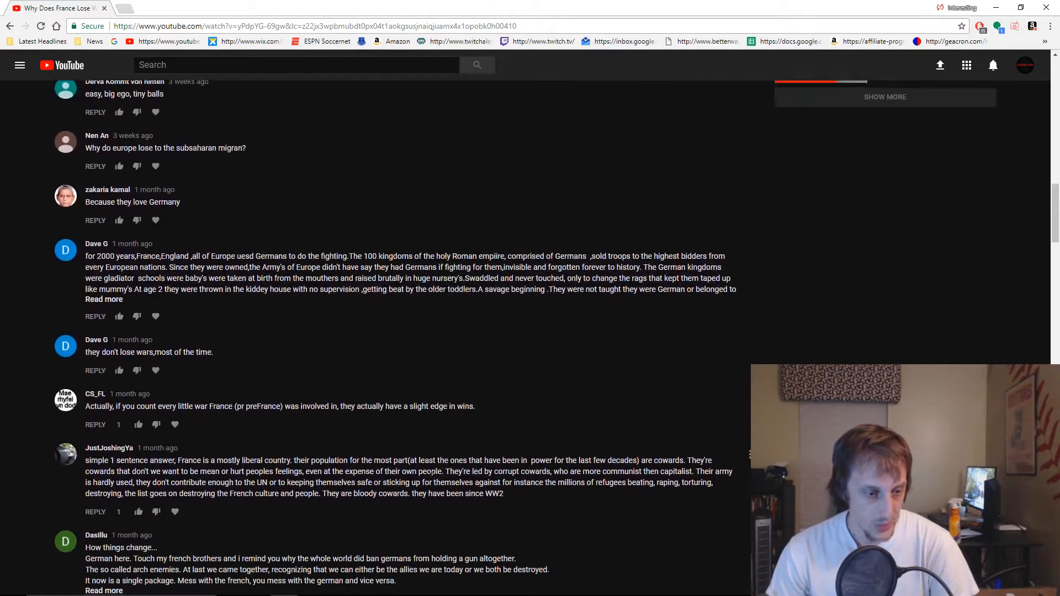
{"action": "scroll", "scroll_direction": "down", "scroll_amount": 3}
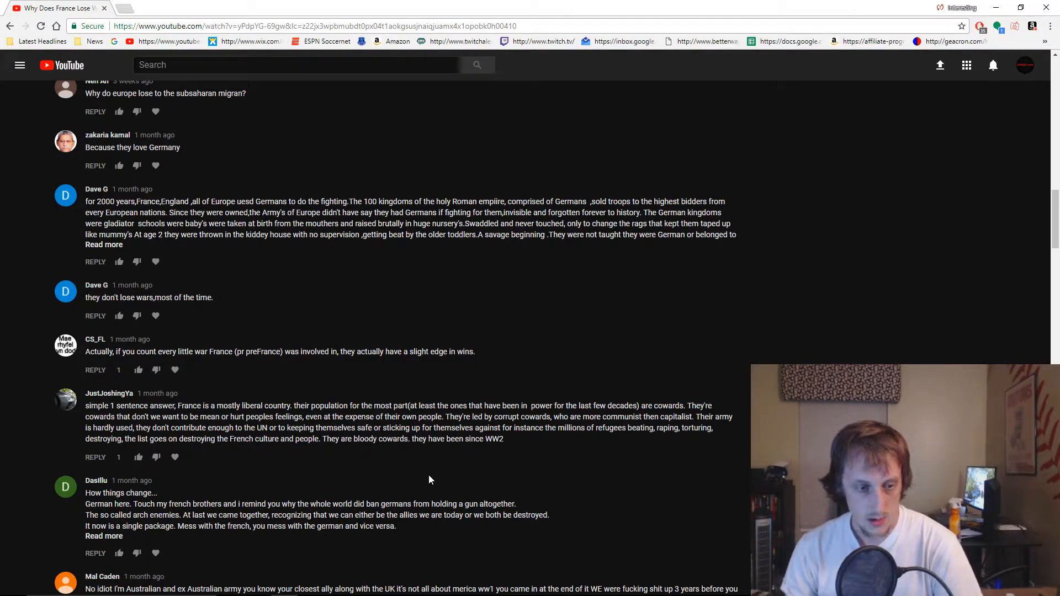
{"action": "scroll", "scroll_direction": "down", "scroll_amount": 3}
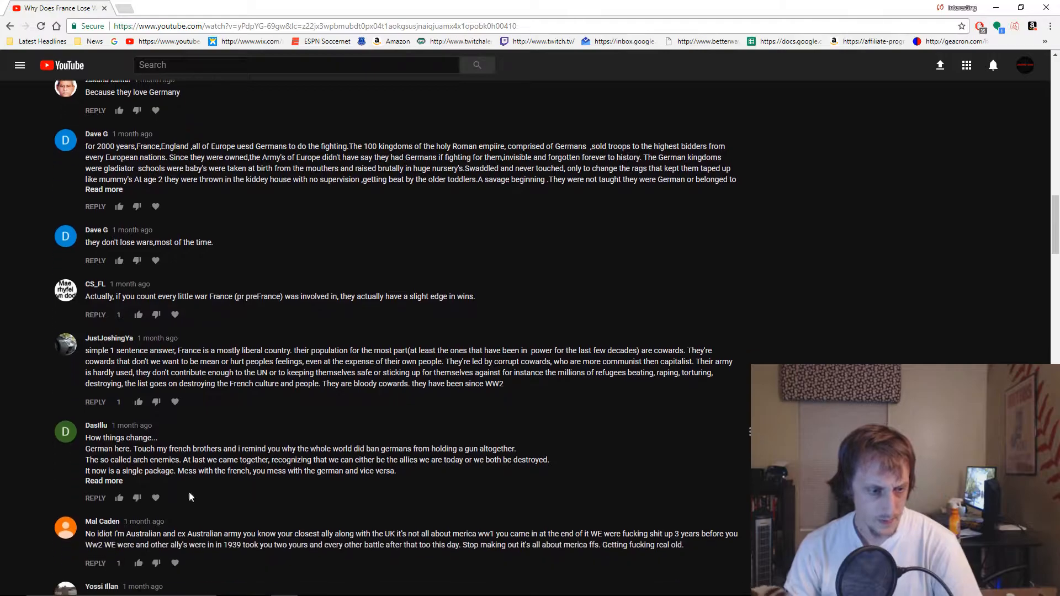
{"action": "left_click", "coordinate": [103, 481]}
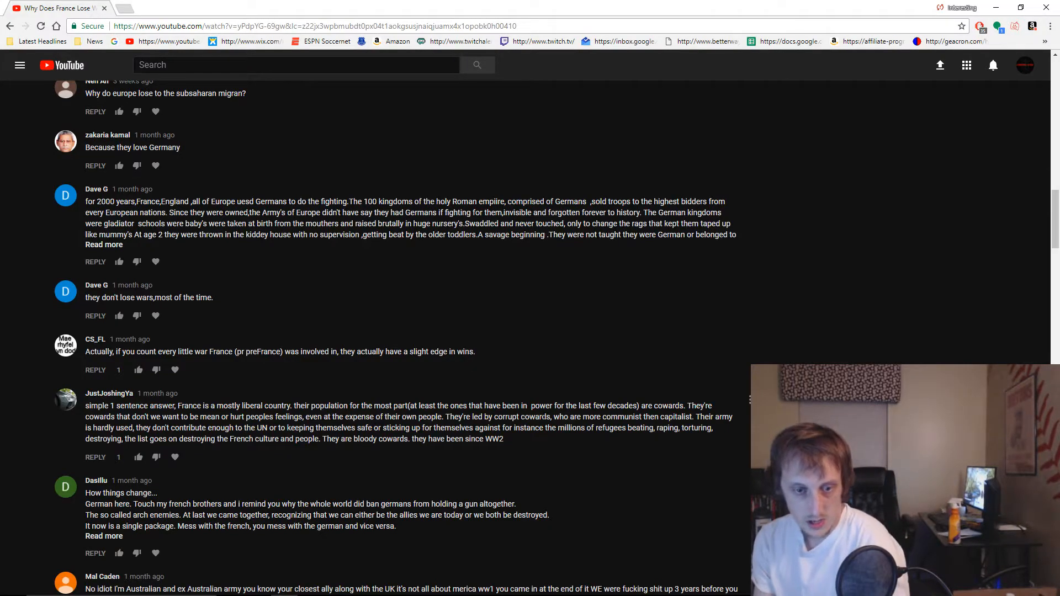
{"action": "scroll", "scroll_direction": "up", "scroll_amount": 3}
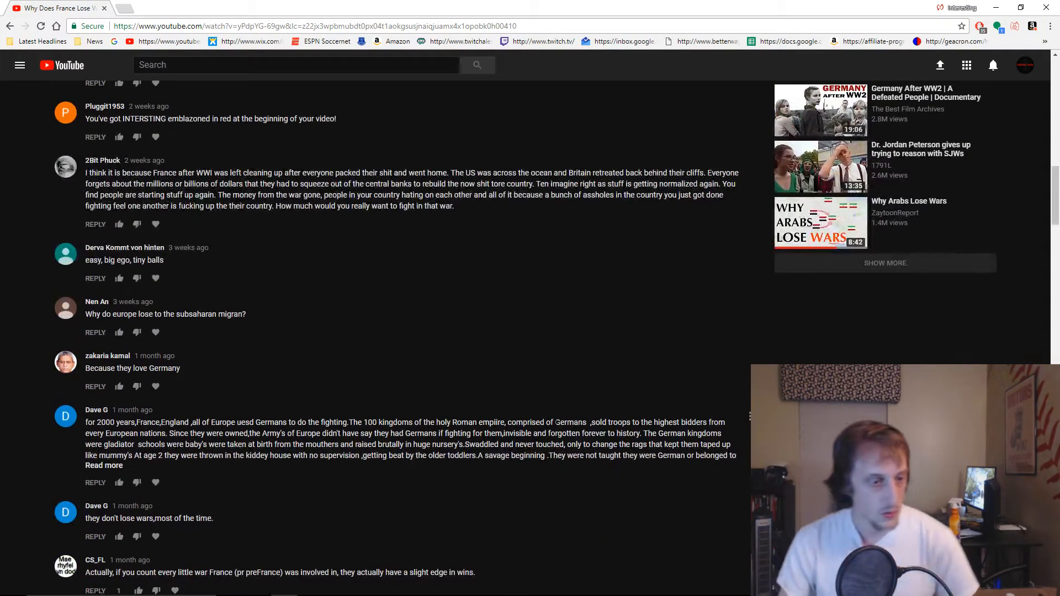
- Scroll down to highlight the comment blaming France's losses on rebuilding after WWI
{"action": "scroll", "scroll_direction": "down", "scroll_amount": 3}
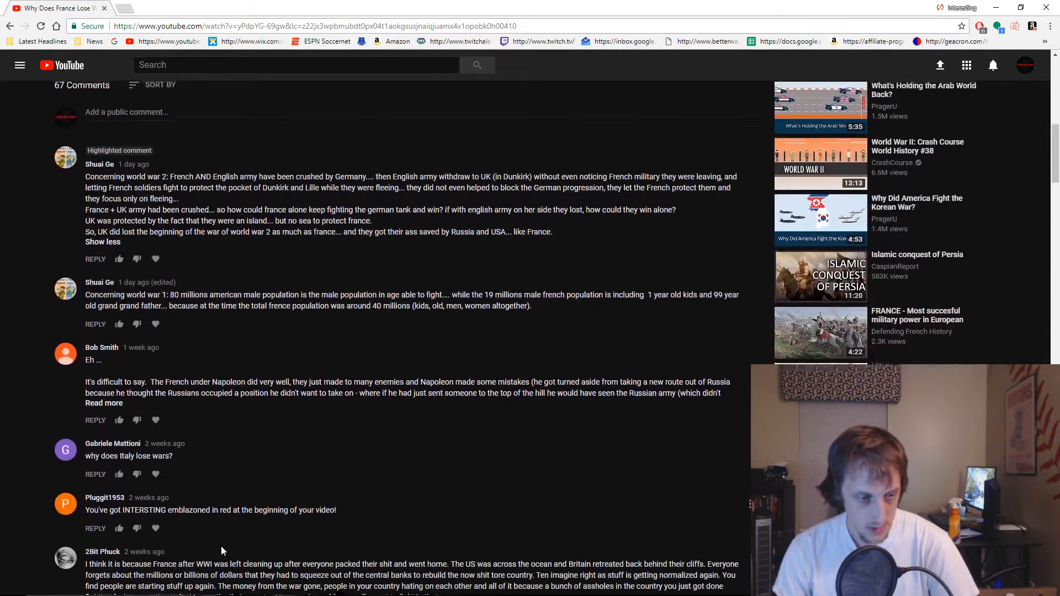
{"action": "scroll", "scroll_direction": "down", "scroll_amount": 3}
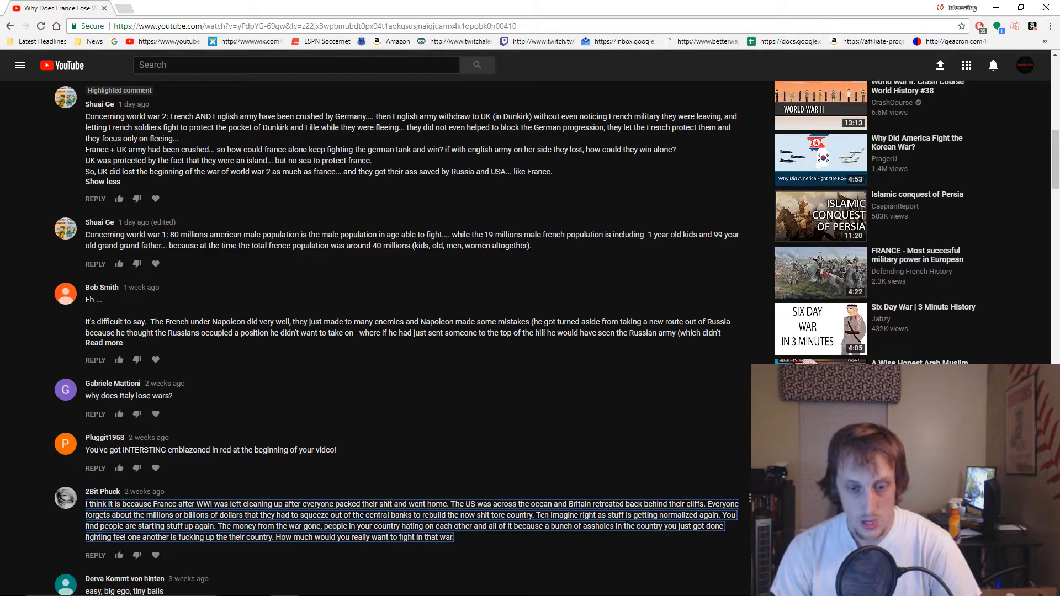
- Select the start of the Napoleon comment near the top, then clear the selection
{"action": "left_click", "coordinate": [549, 543]}
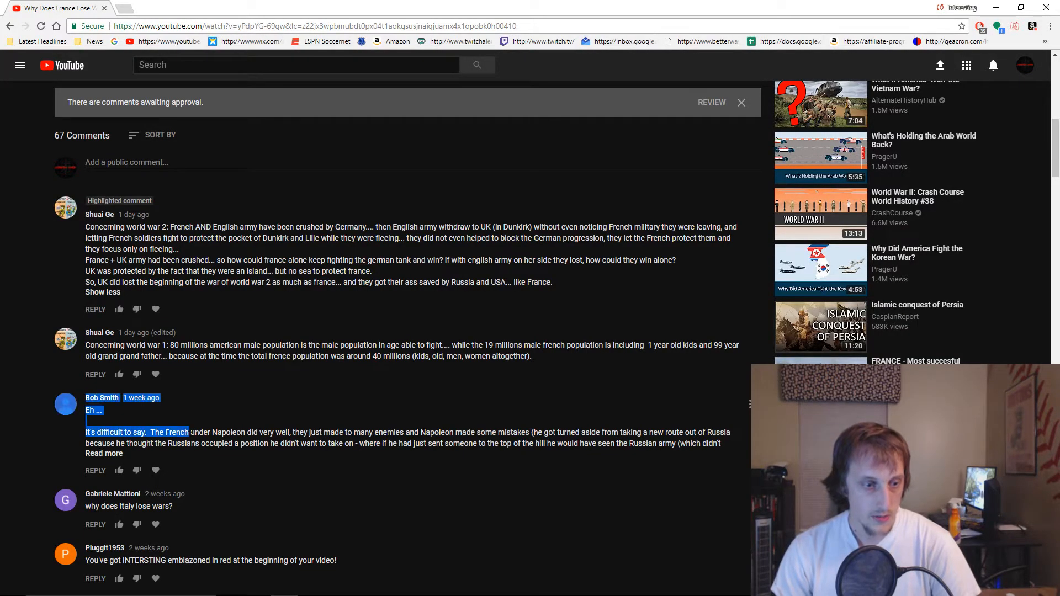
{"action": "left_click", "coordinate": [361, 470]}
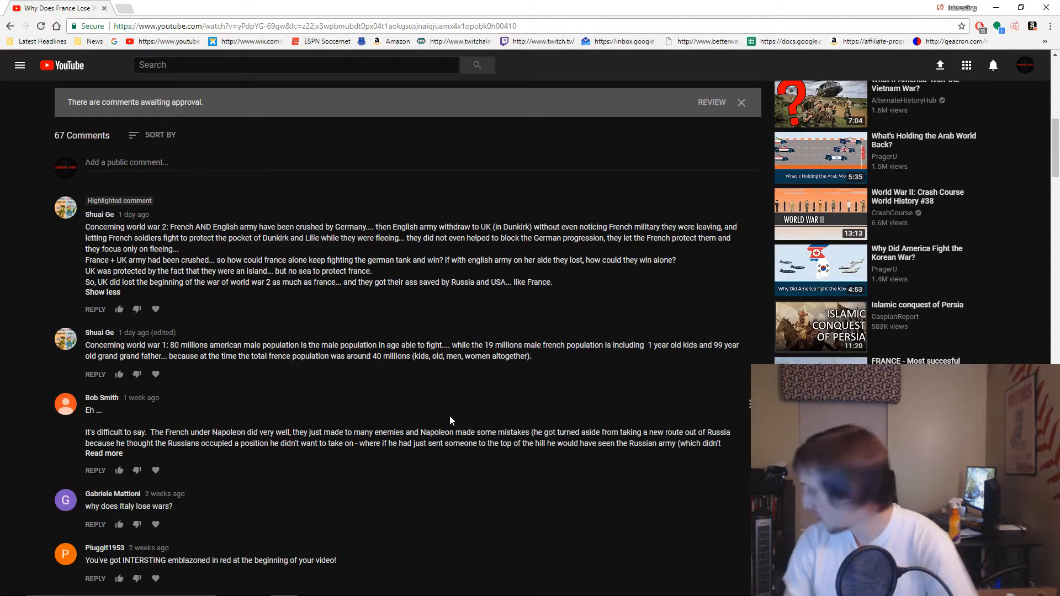
{"action": "mouse_move", "coordinate": [459, 423]}
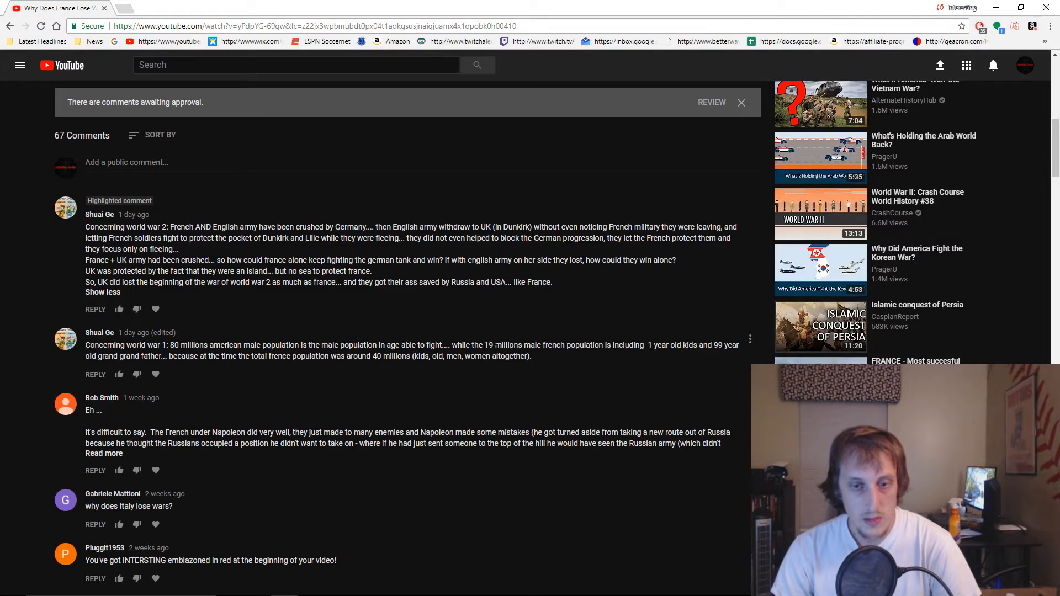
{"action": "mouse_move", "coordinate": [121, 372]}
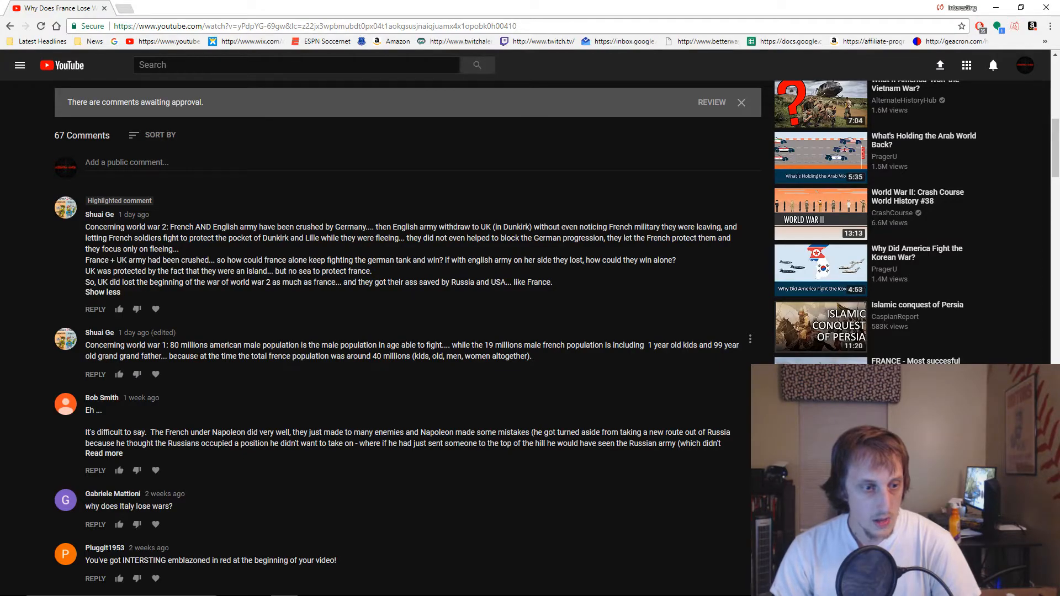
{"action": "mouse_move", "coordinate": [215, 4]}
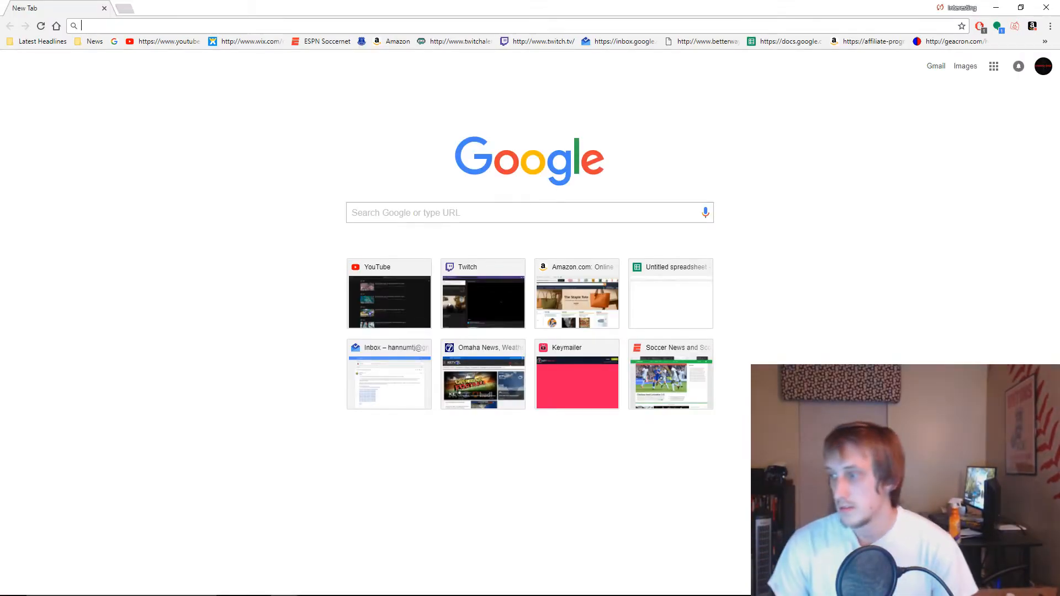
{"action": "left_click", "coordinate": [388, 293]}
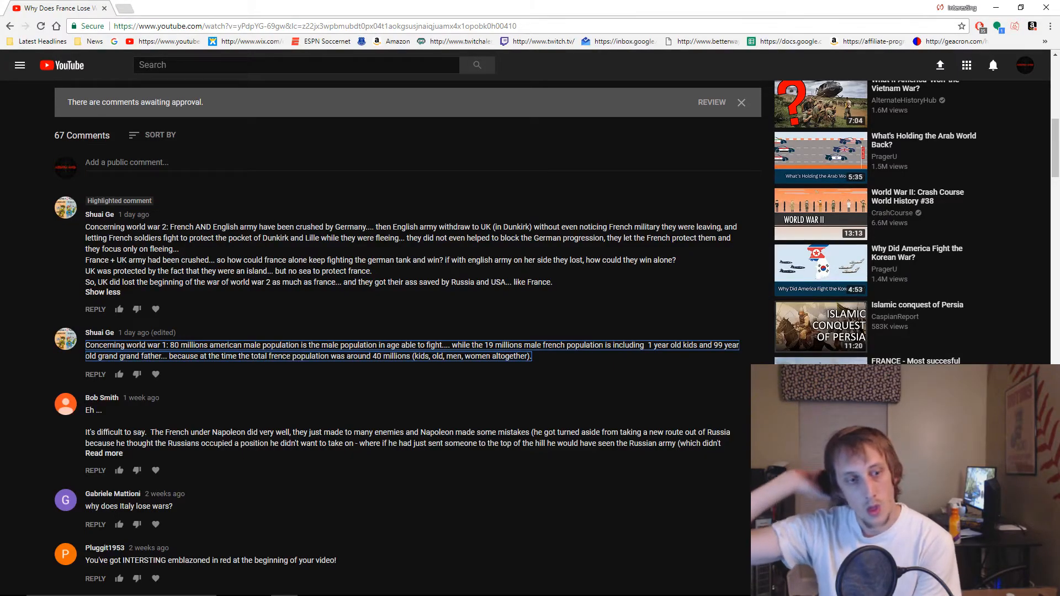
{"action": "mouse_move", "coordinate": [545, 390]}
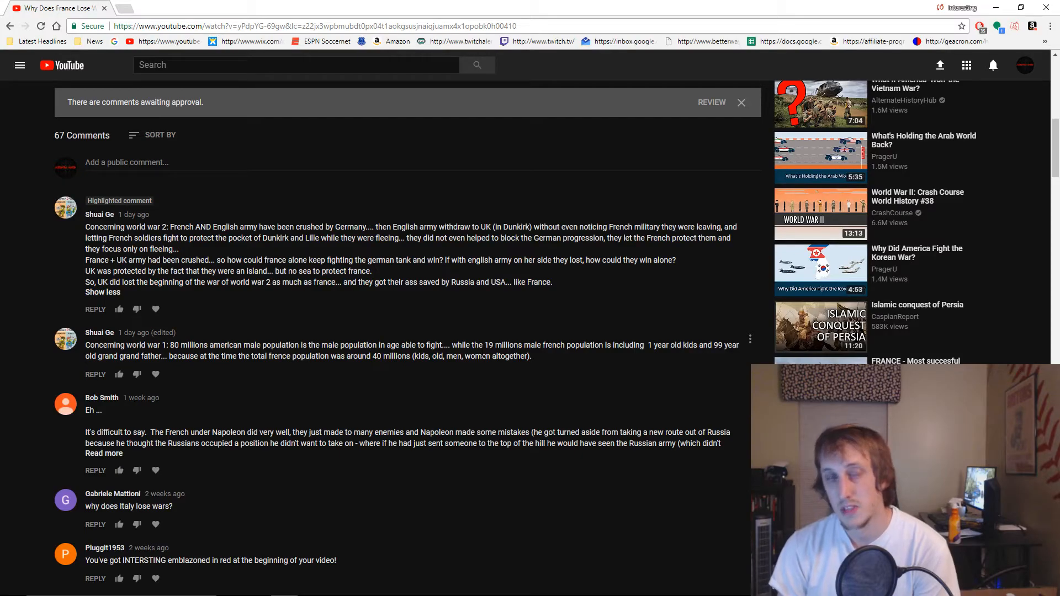
{"action": "mouse_move", "coordinate": [304, 311]}
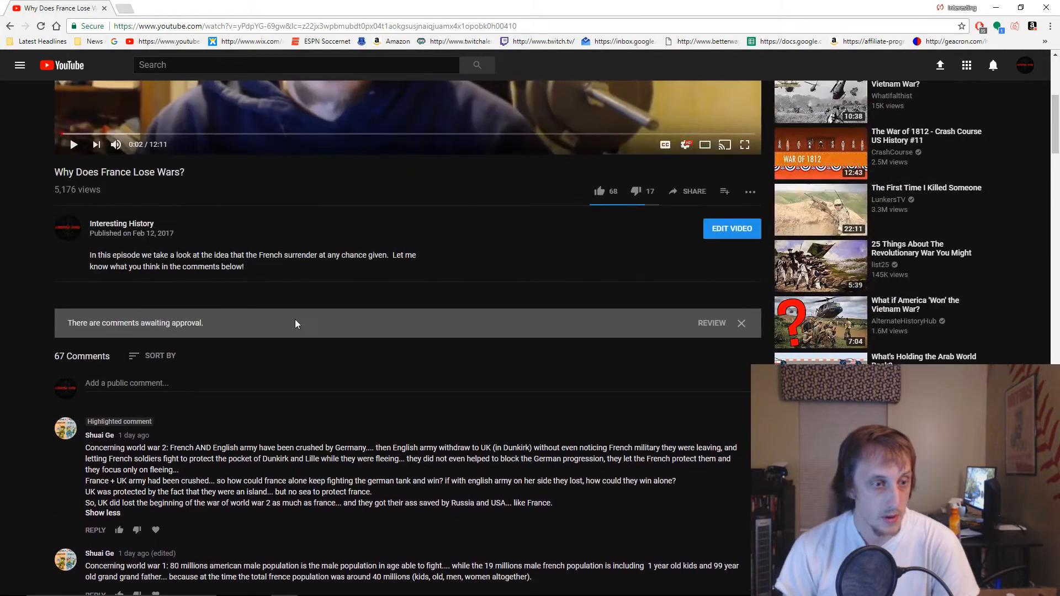
- Scroll the page to highlight the pinned Dunkirk World War 2 comment
{"action": "scroll", "scroll_direction": "down", "scroll_amount": 3}
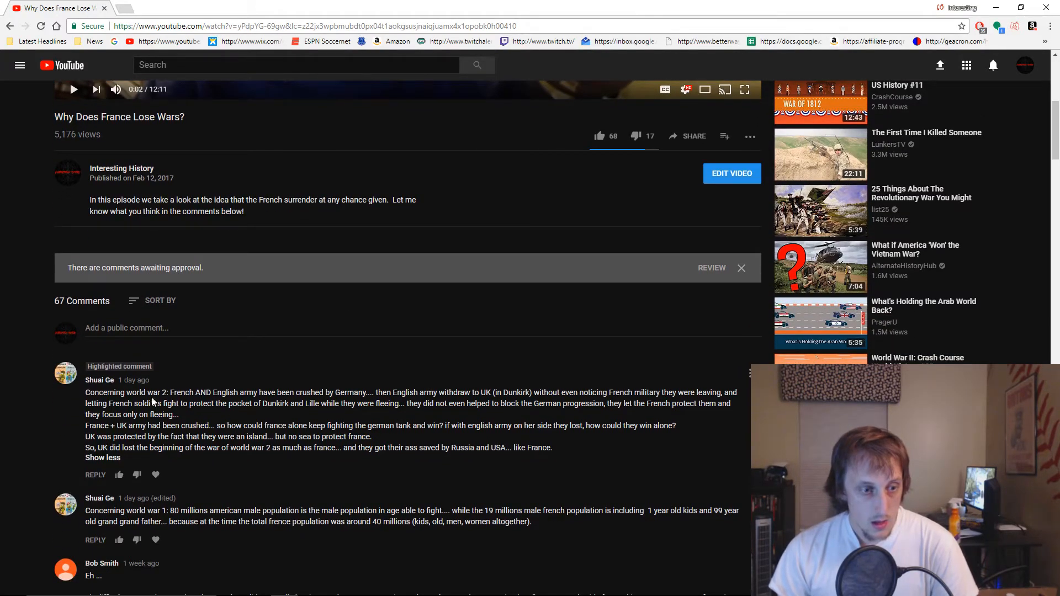
{"action": "mouse_move", "coordinate": [448, 414]}
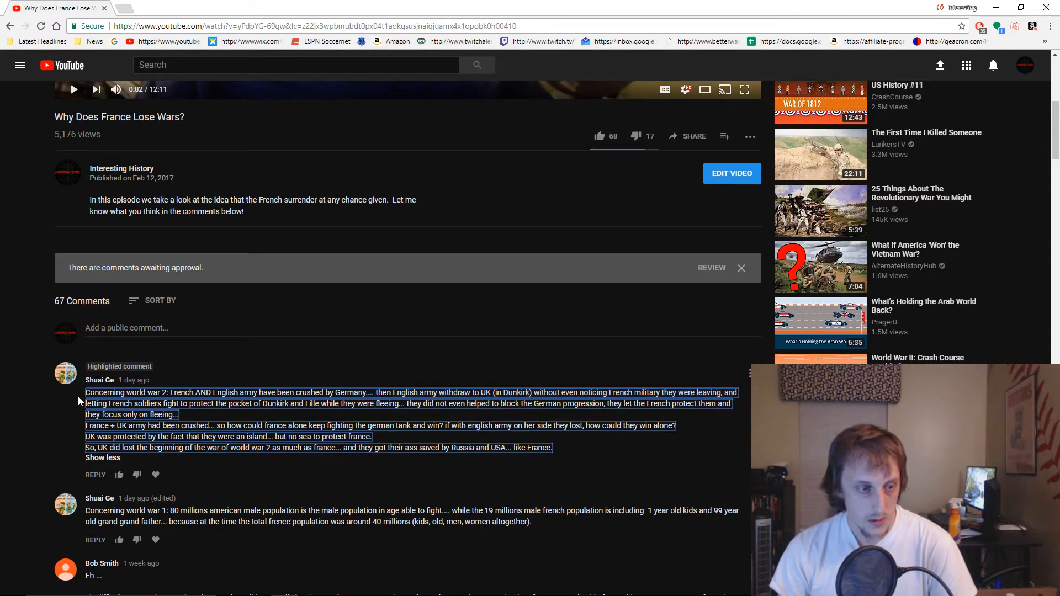
- Clear the highlight and partial text selection on the Dunkirk comment
{"action": "left_click", "coordinate": [207, 418]}
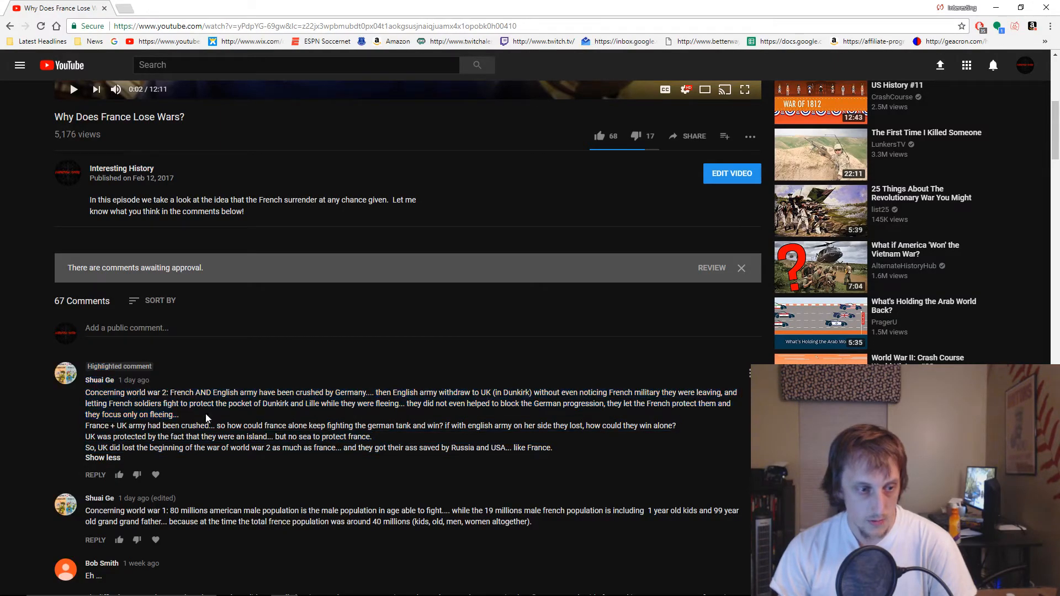
{"action": "mouse_move", "coordinate": [574, 421]}
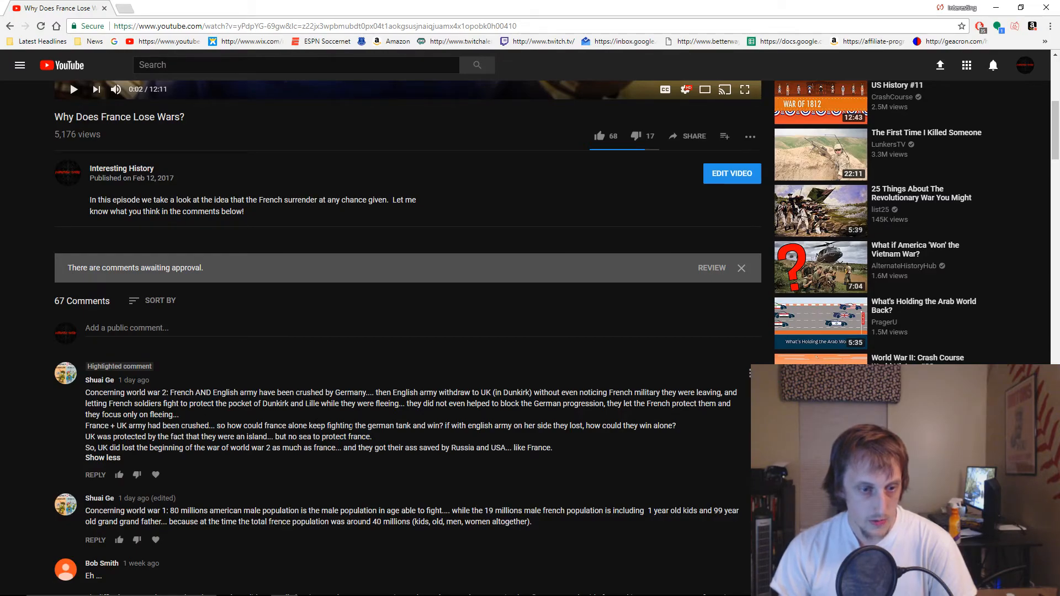
{"action": "mouse_move", "coordinate": [469, 439]}
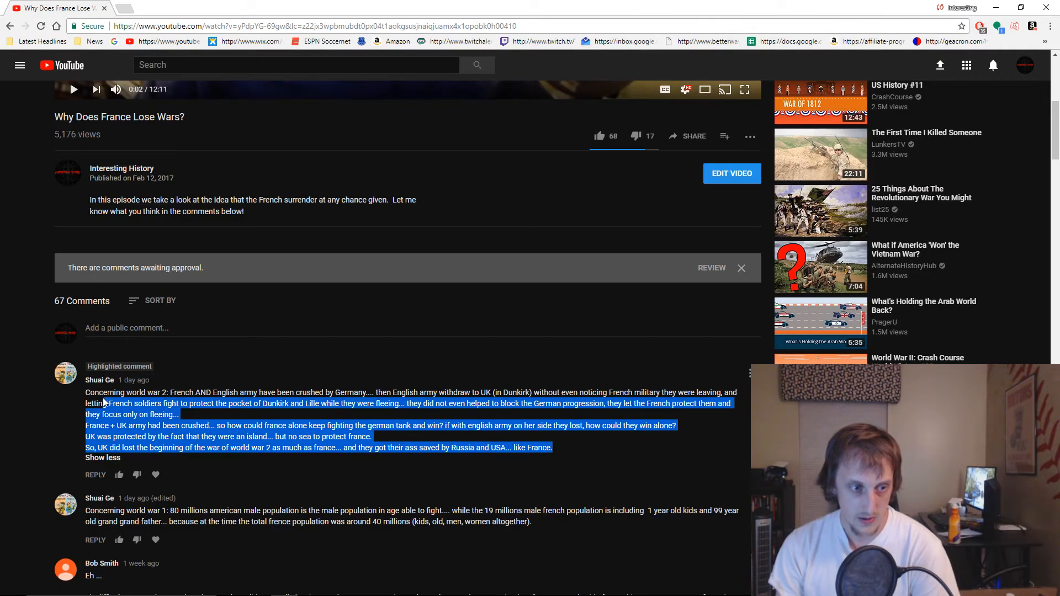
{"action": "left_click", "coordinate": [565, 453]}
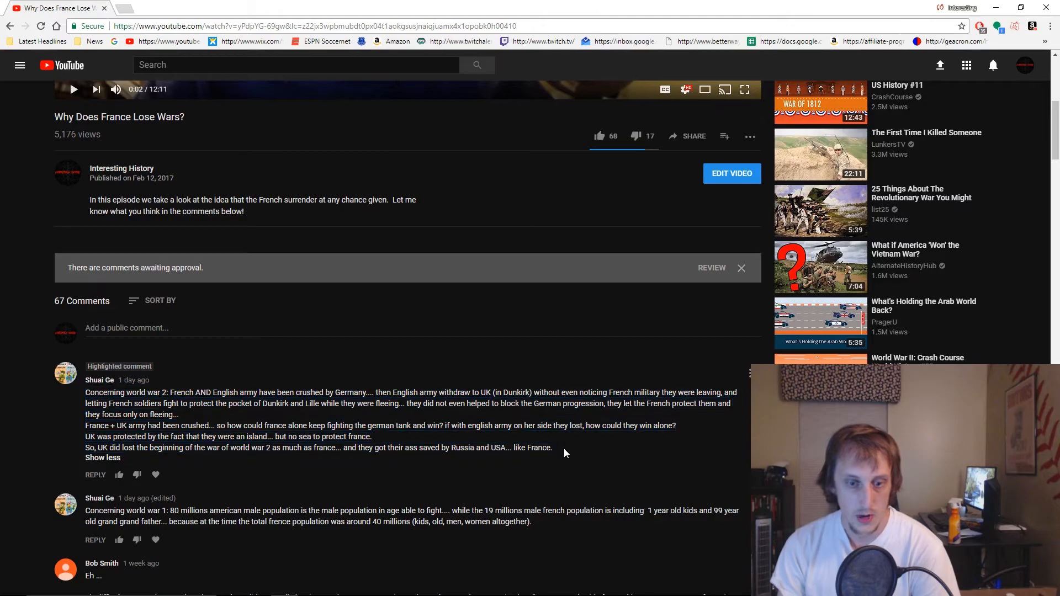
{"action": "left_click_drag", "start_coordinate": [85, 392], "coordinate": [551, 447]}
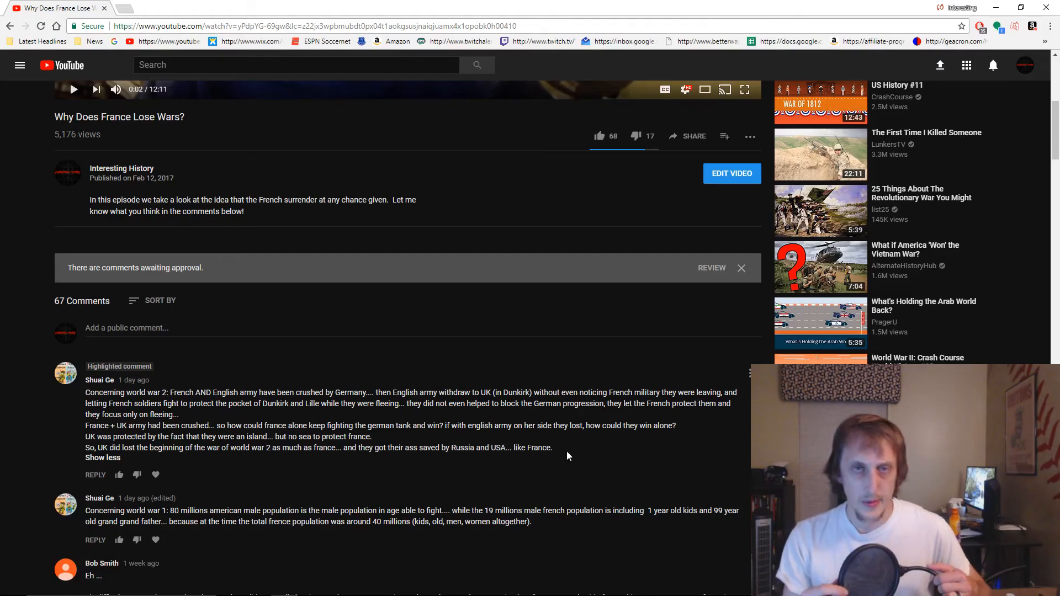
{"action": "mouse_move", "coordinate": [501, 458]}
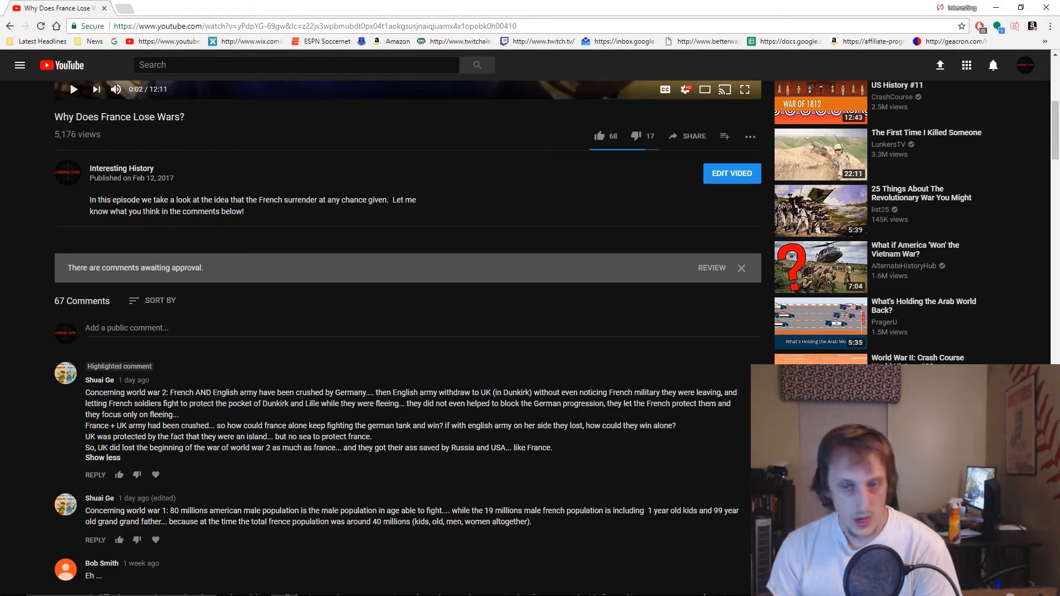
- Dismiss the comments-awaiting-approval notice and scroll down to 'why does Italy lose wars?'
{"action": "left_click", "coordinate": [741, 267]}
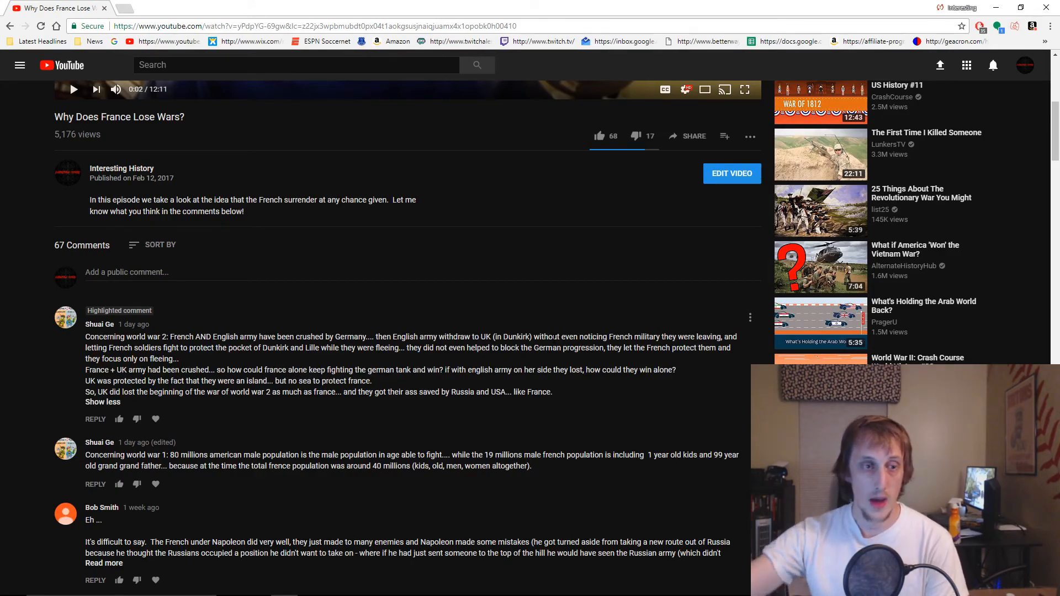
{"action": "scroll", "scroll_direction": "down", "scroll_amount": 3}
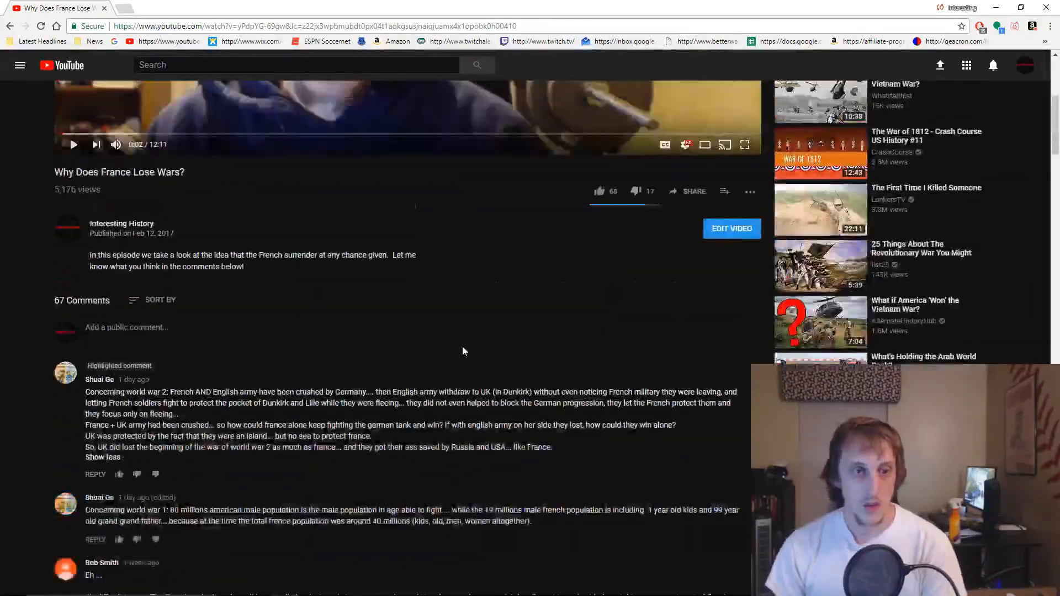
{"action": "scroll", "scroll_direction": "down", "scroll_amount": 3}
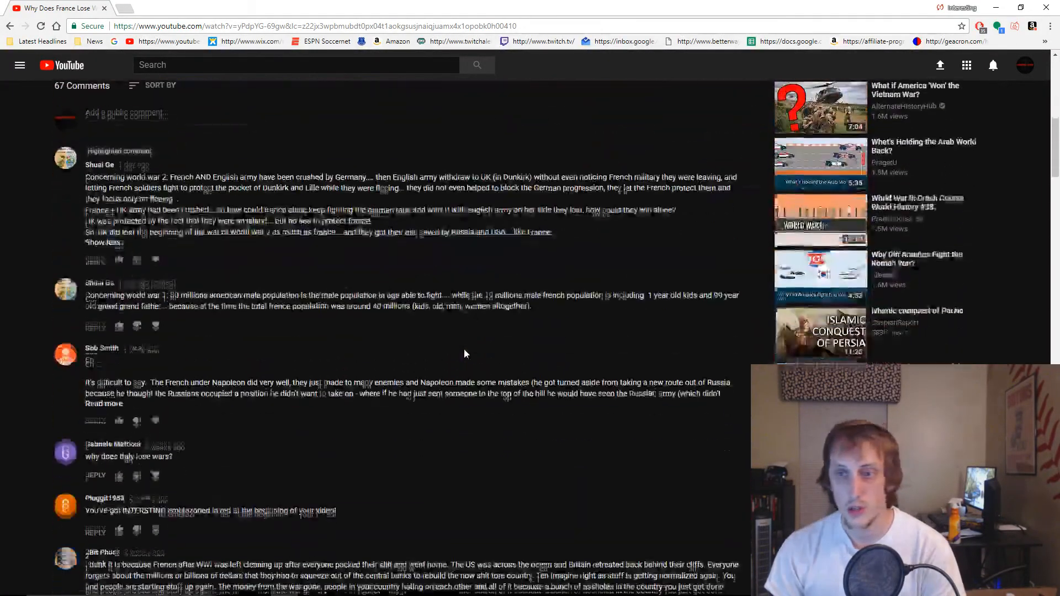
{"action": "scroll", "scroll_direction": "down", "scroll_amount": 3}
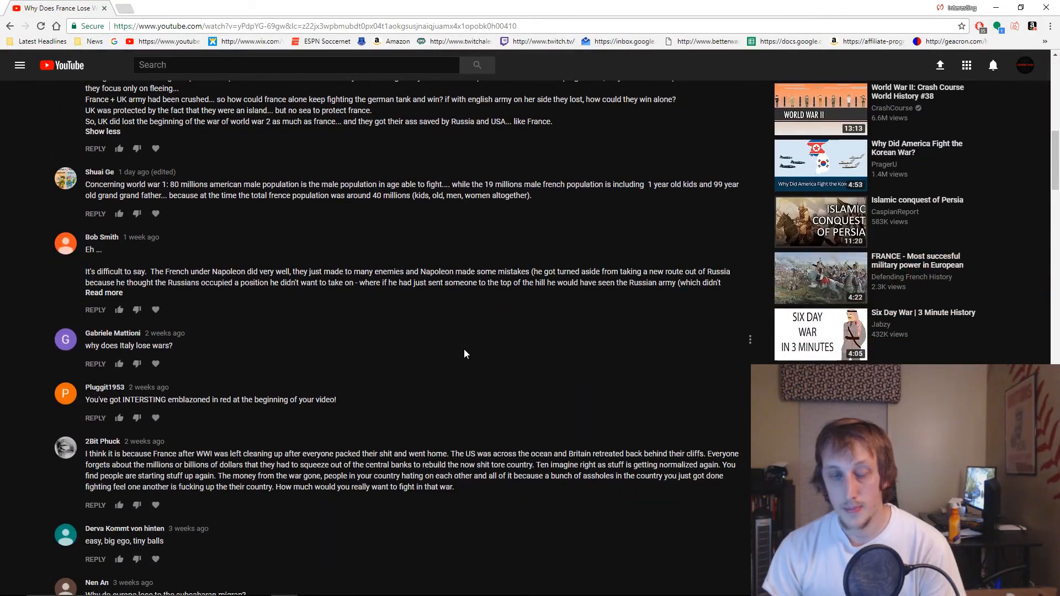